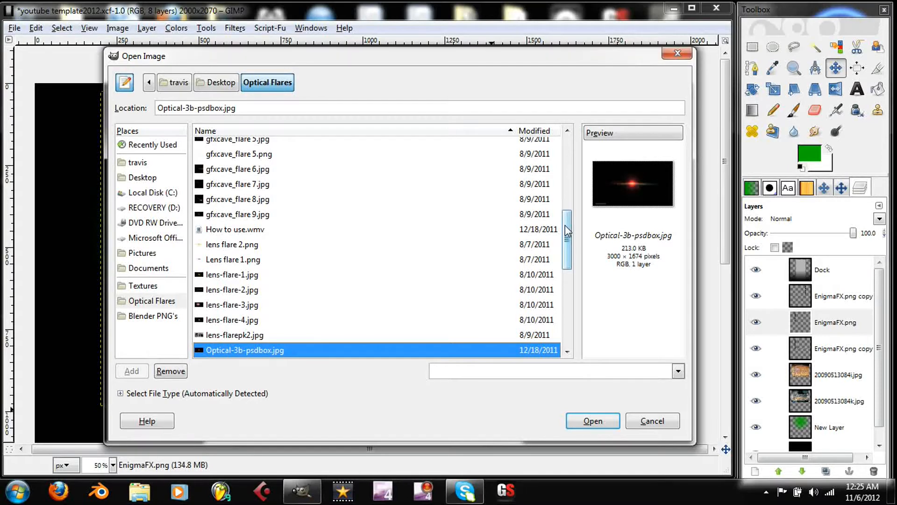
Compare the Optical Flares previews, then select Optical-3b-psdbox.jpg to open as a layer.
scroll(down, 3)
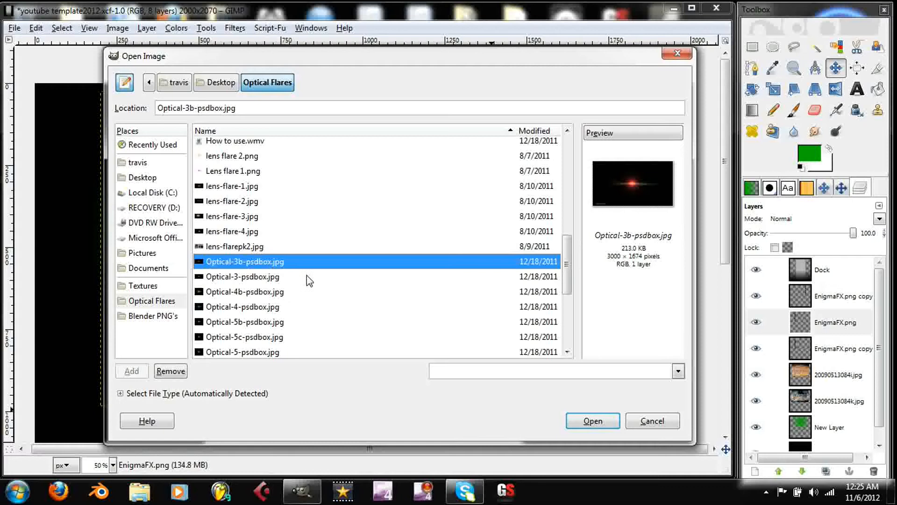
click(242, 277)
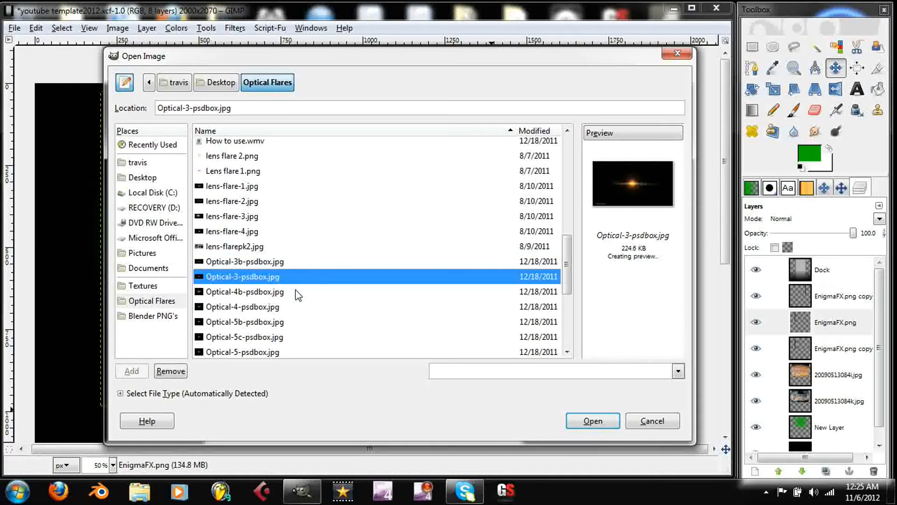
click(245, 291)
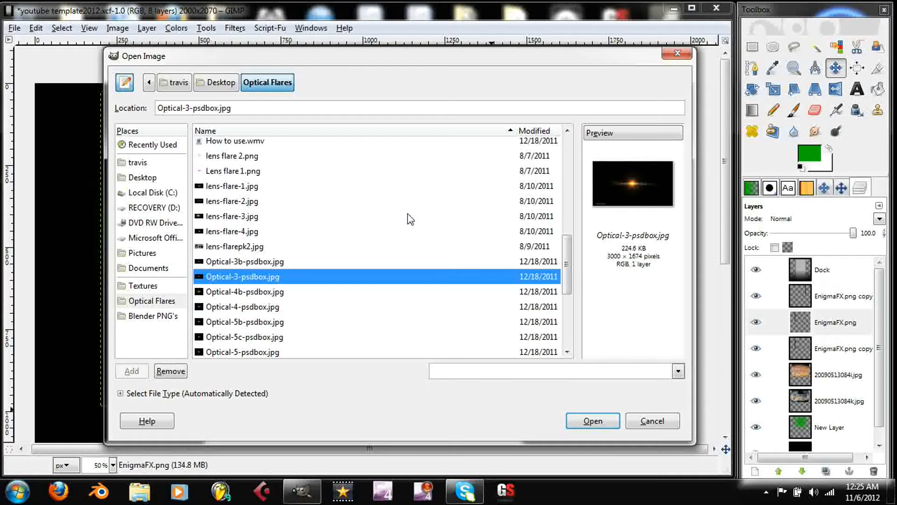
mouse_move(321, 292)
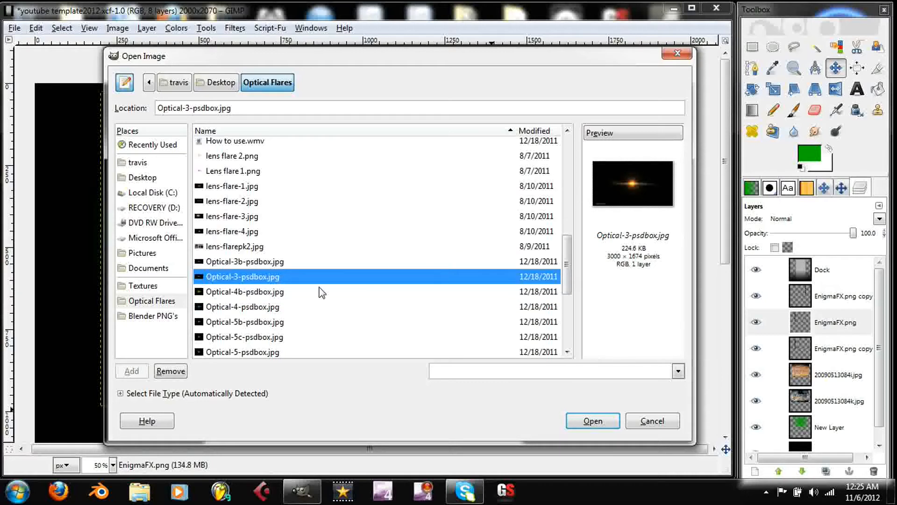
click(244, 291)
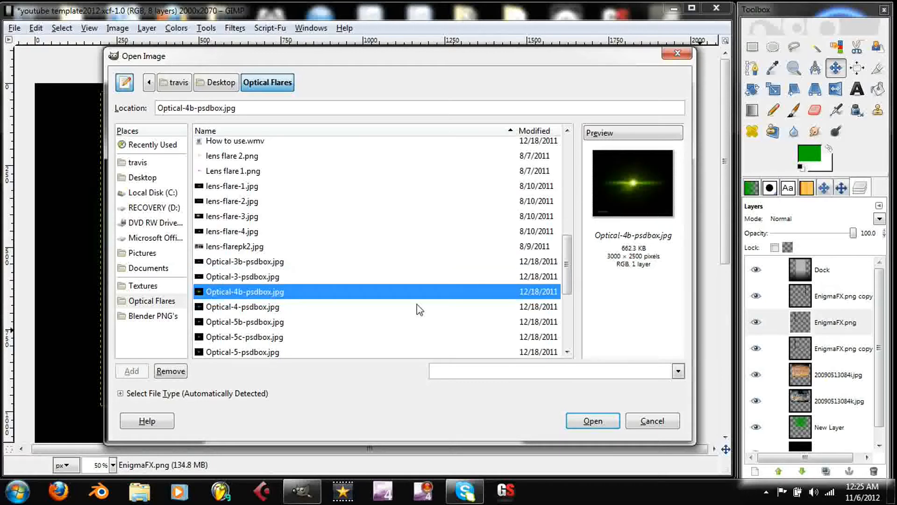
click(243, 307)
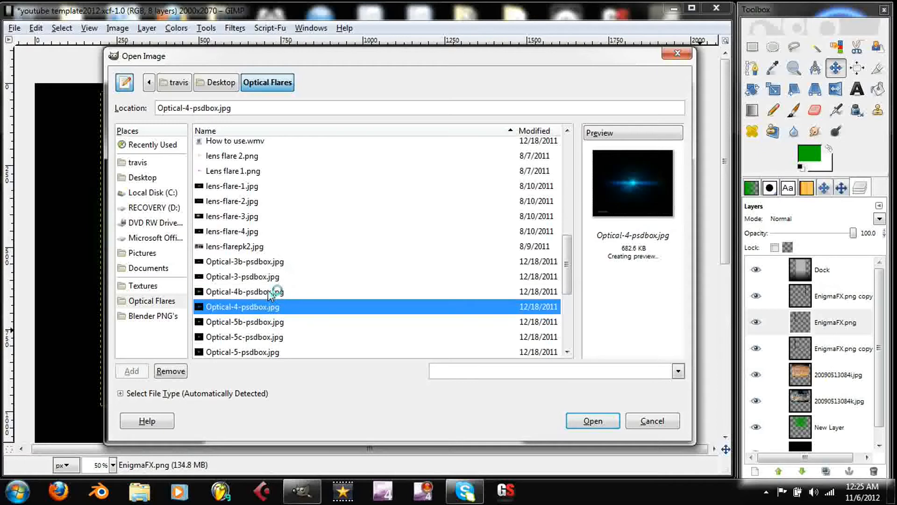
click(243, 276)
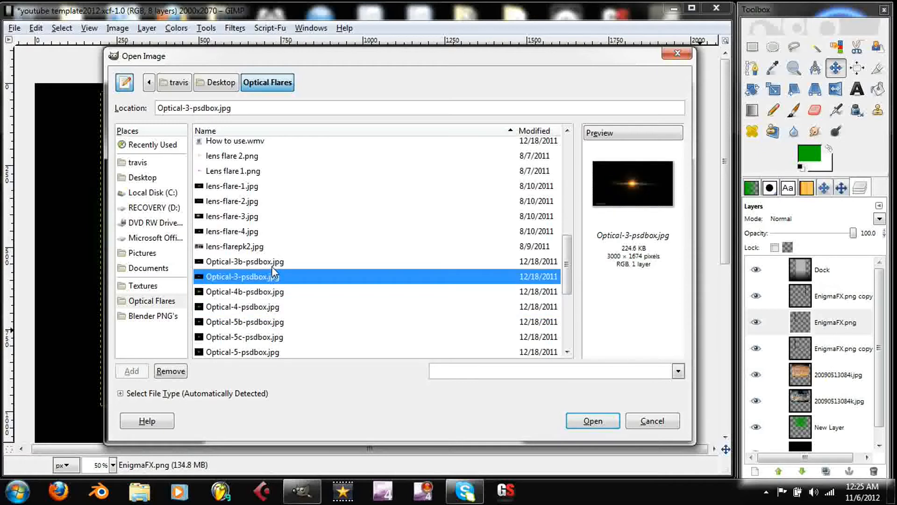
click(244, 262)
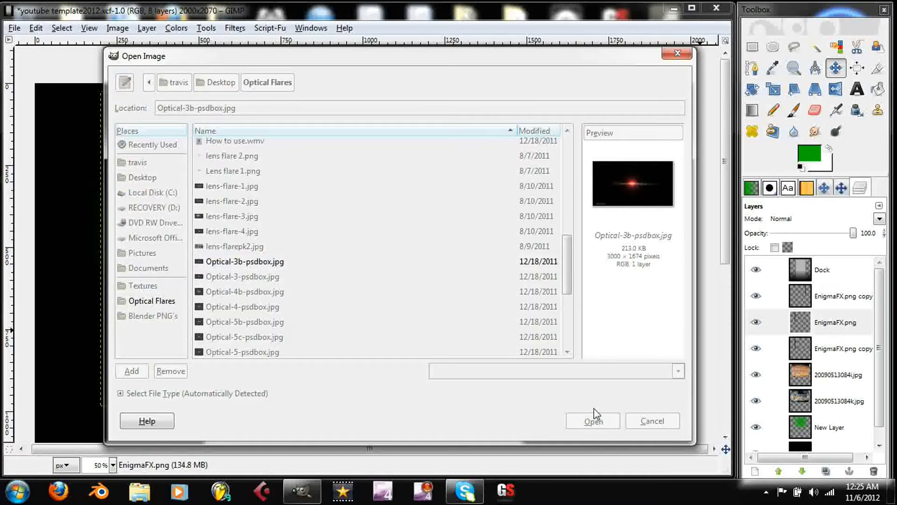
Load the red Optical-3b-psdbox flare as a new layer above the EnigmaFX text.
click(593, 420)
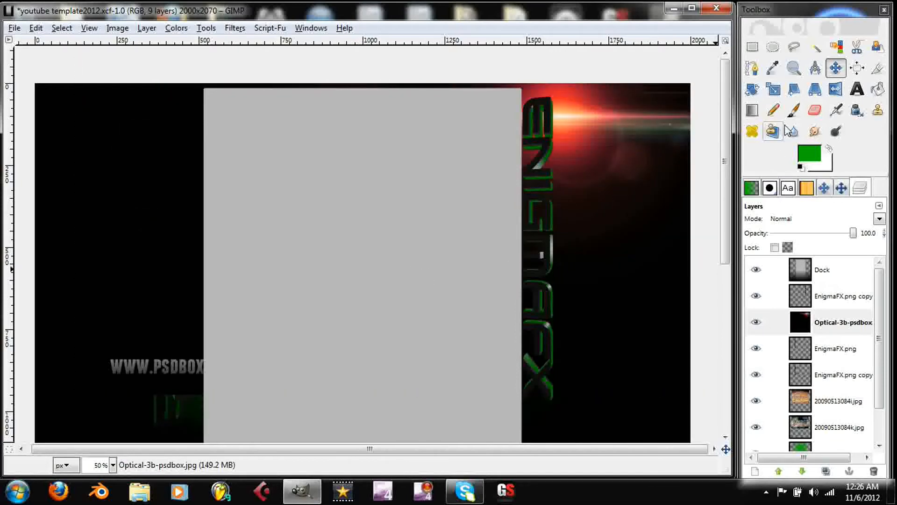
right_click(844, 321)
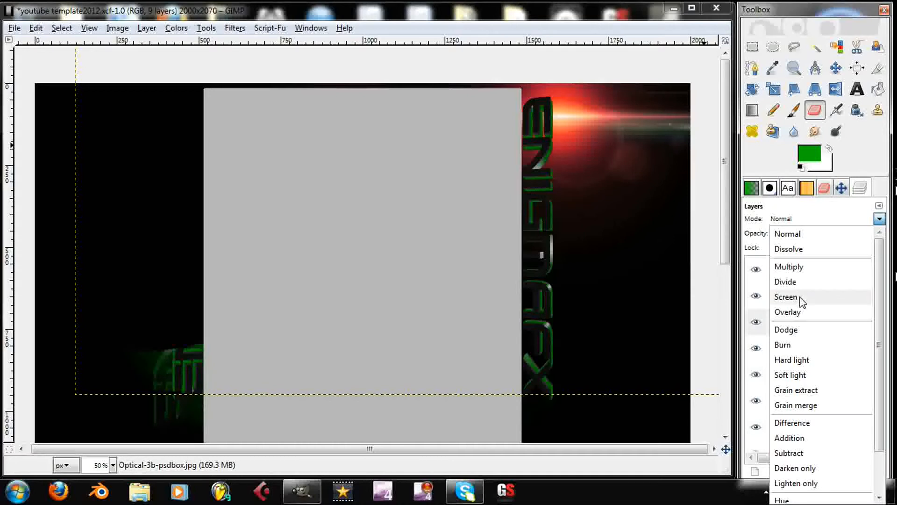
Set the flare layer to Screen mode and drag it down beside the right lettering.
click(786, 296)
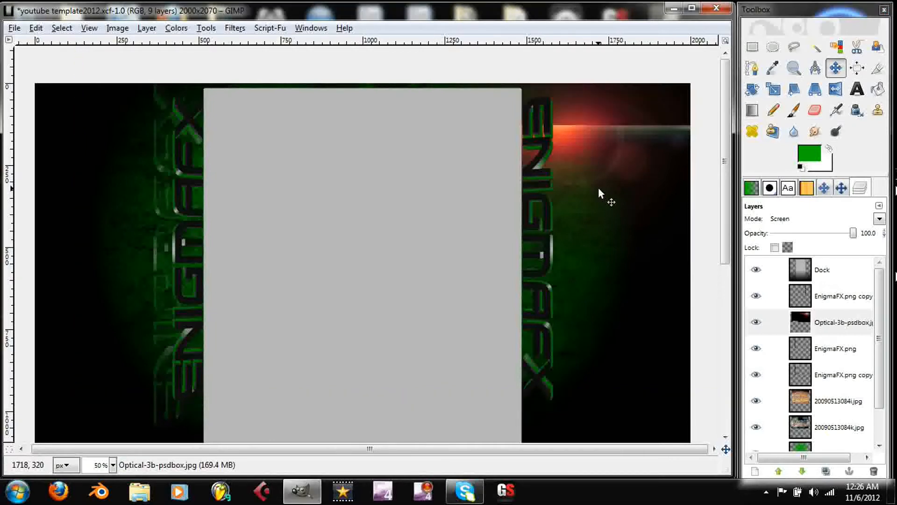
drag(599, 193, 609, 250)
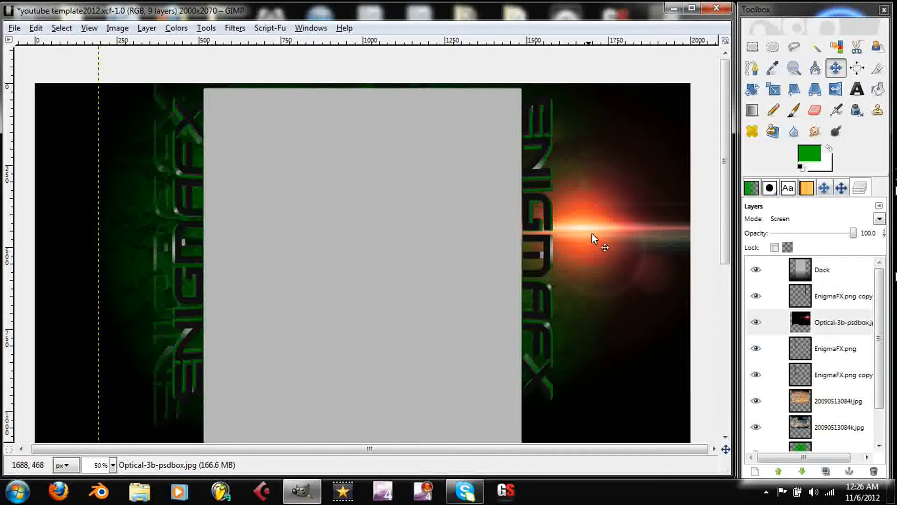
mouse_move(482, 296)
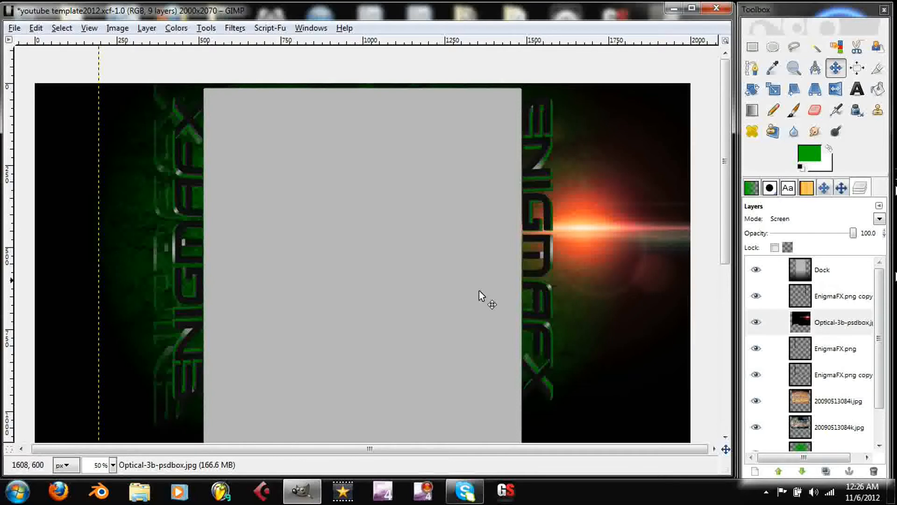
mouse_move(176, 224)
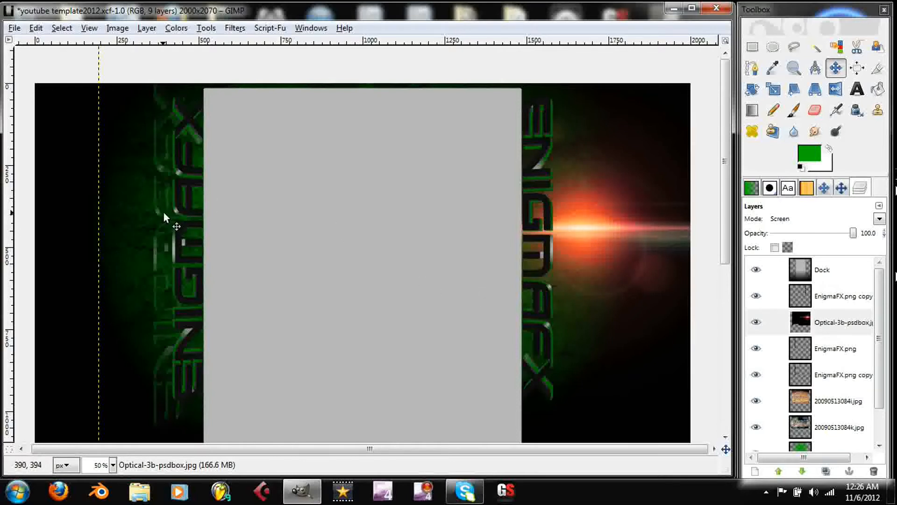
mouse_move(189, 298)
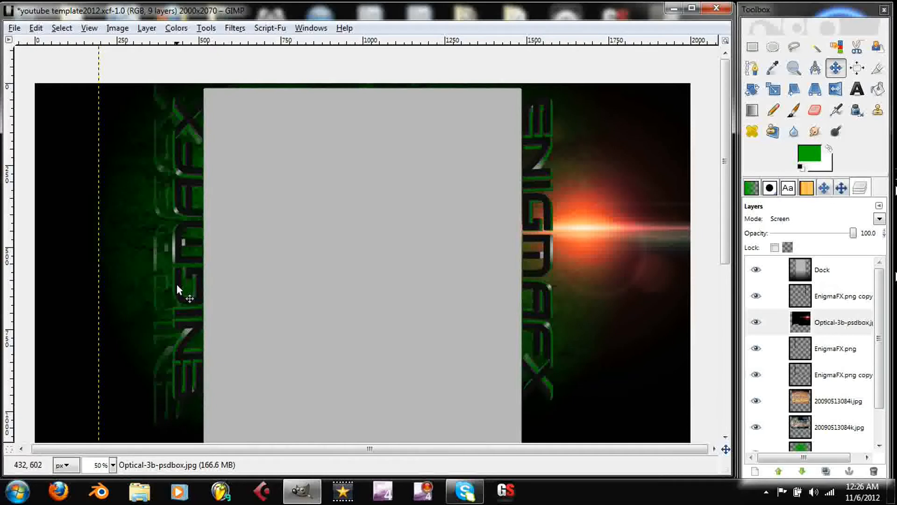
mouse_move(389, 240)
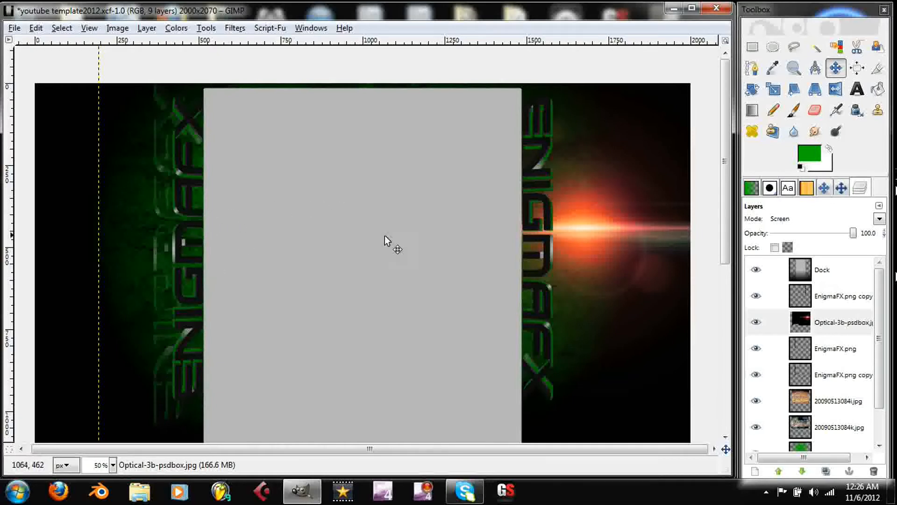
mouse_move(429, 229)
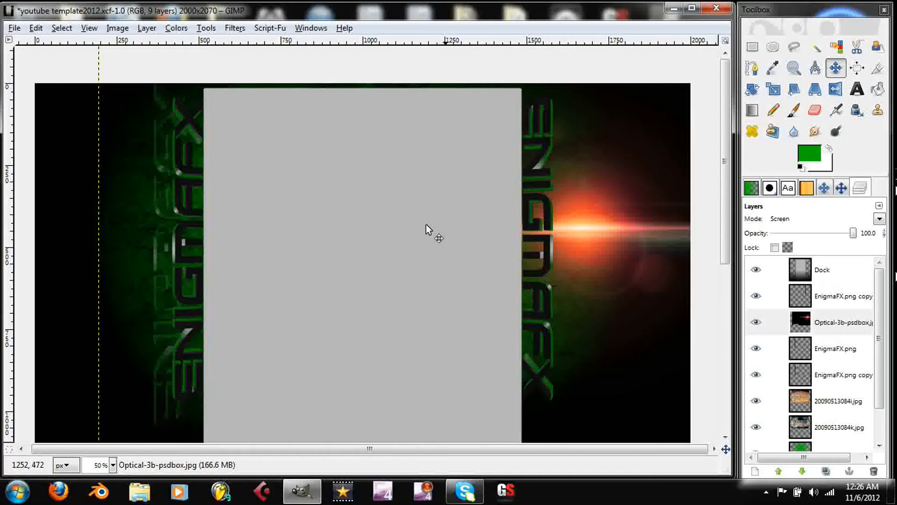
mouse_move(469, 266)
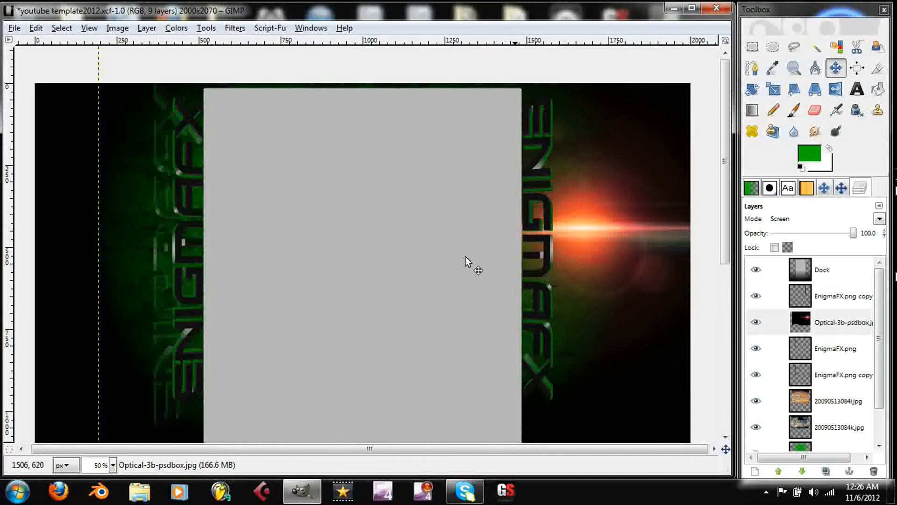
mouse_move(326, 254)
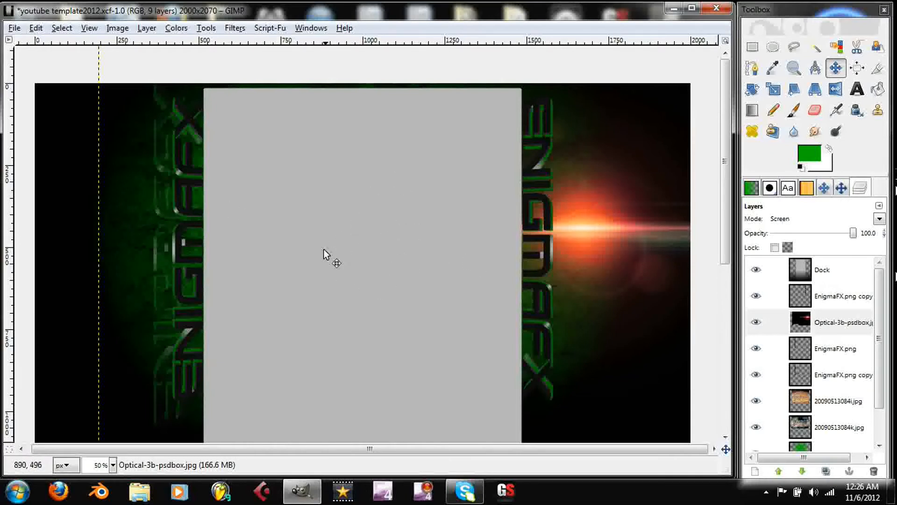
mouse_move(297, 267)
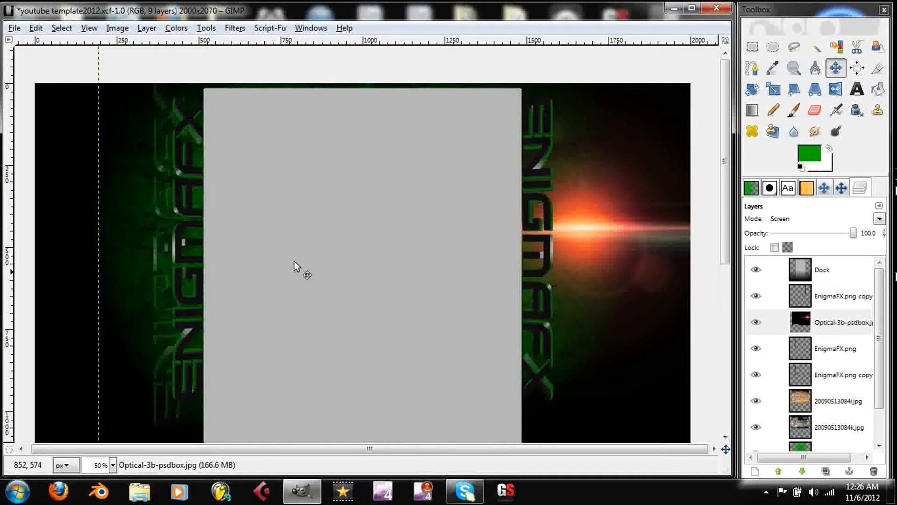
mouse_move(673, 273)
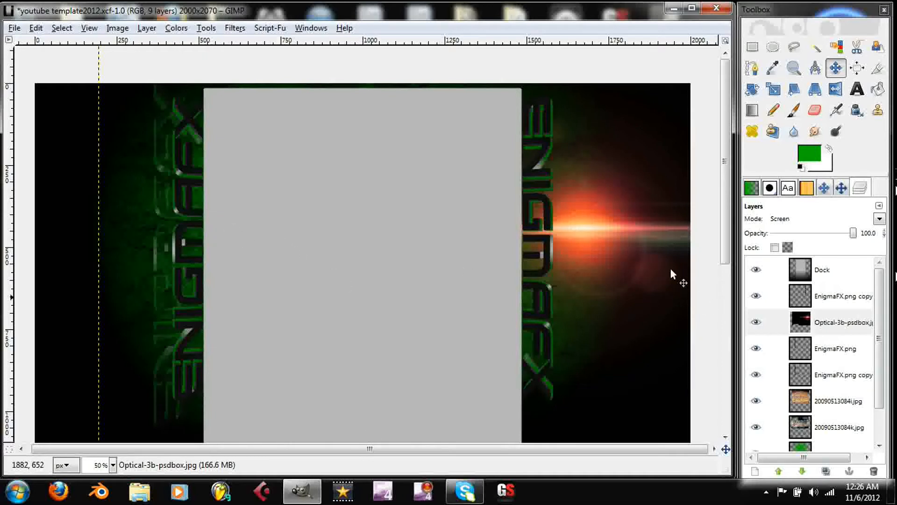
mouse_move(654, 259)
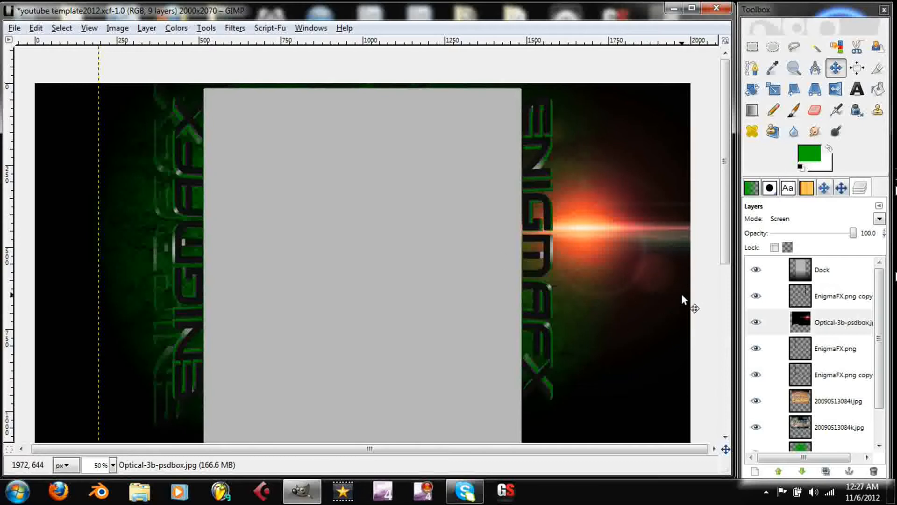
mouse_move(181, 239)
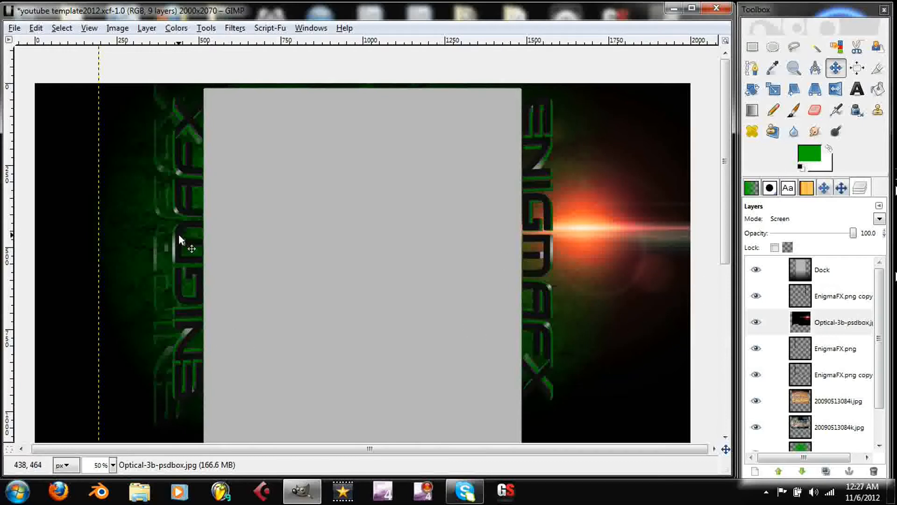
mouse_move(122, 140)
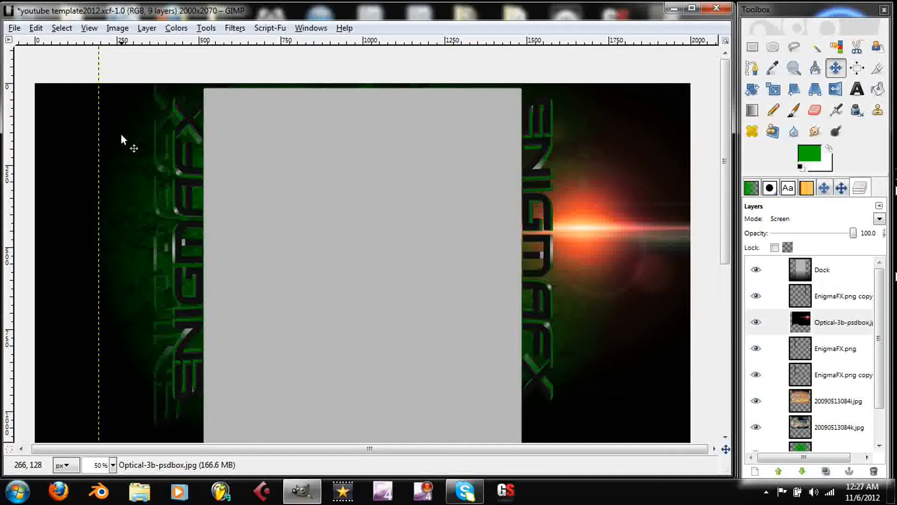
mouse_move(181, 178)
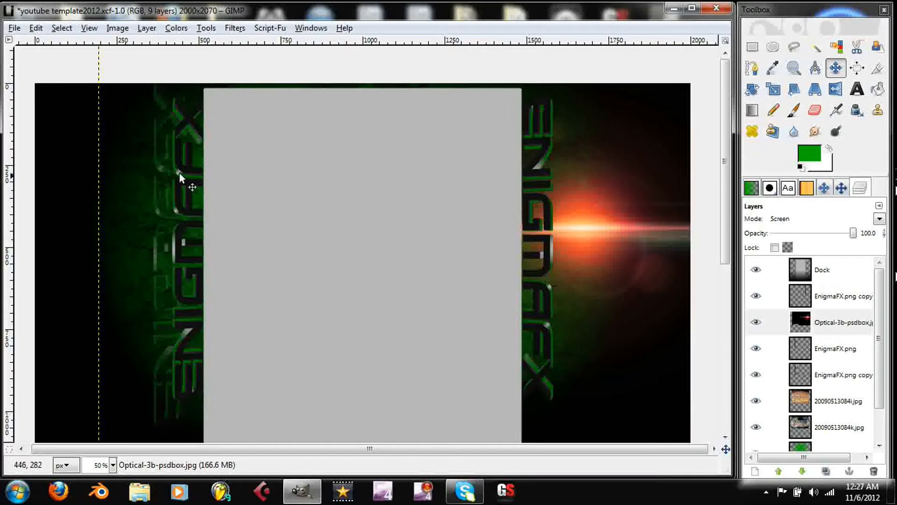
mouse_move(155, 318)
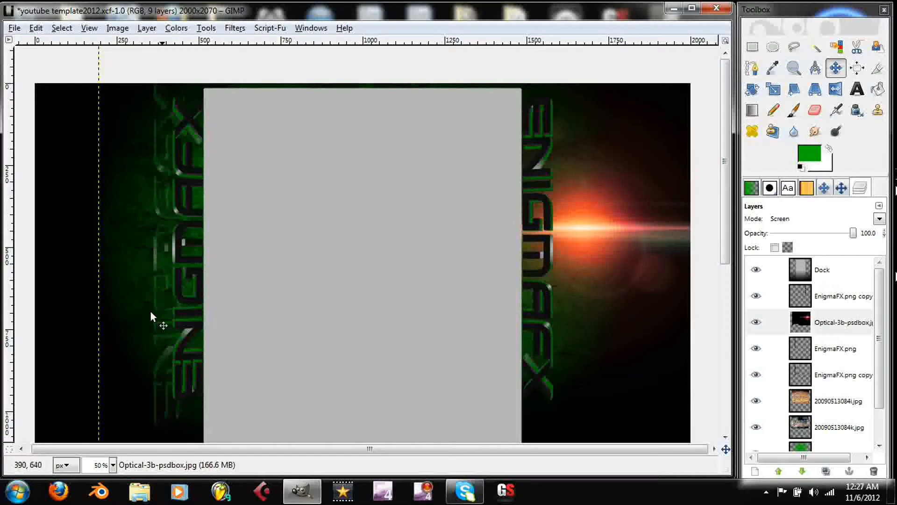
mouse_move(177, 242)
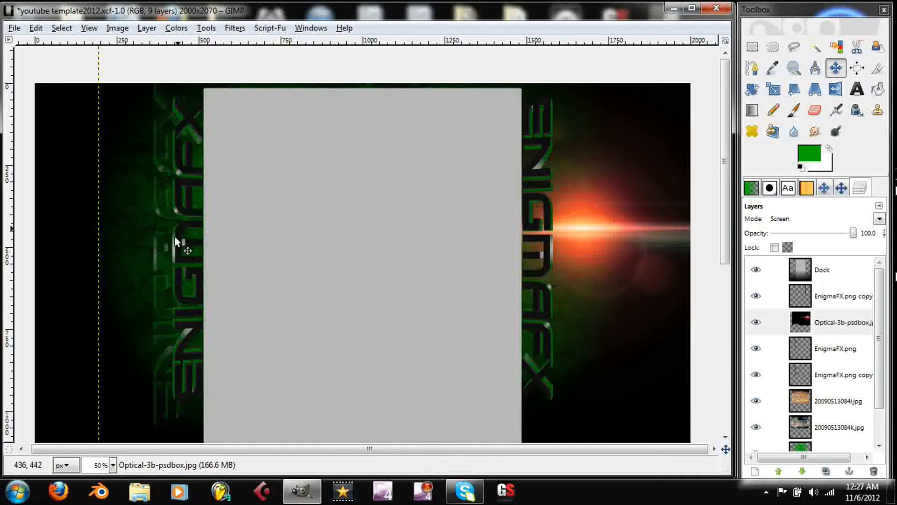
mouse_move(136, 204)
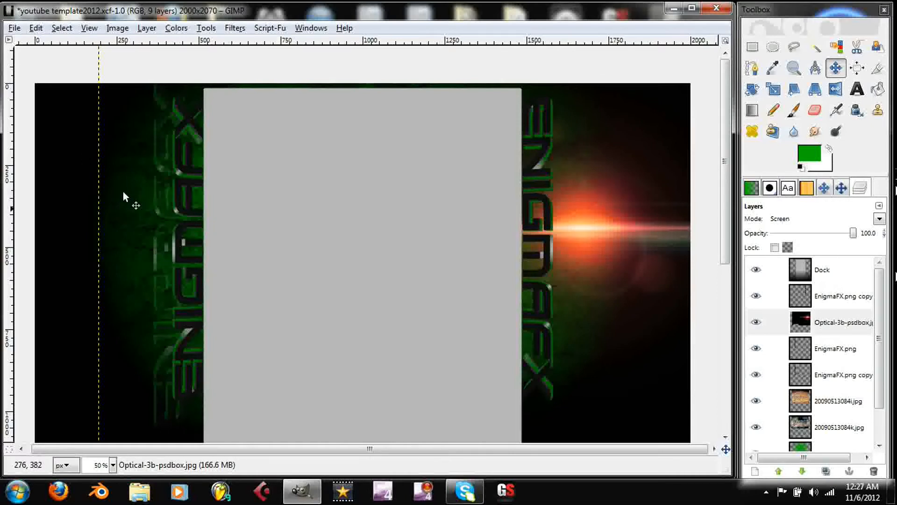
mouse_move(275, 266)
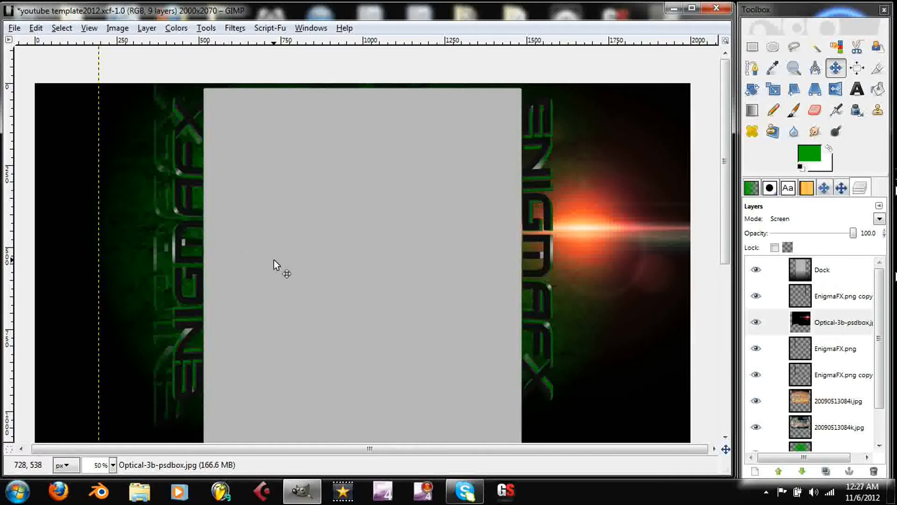
mouse_move(564, 243)
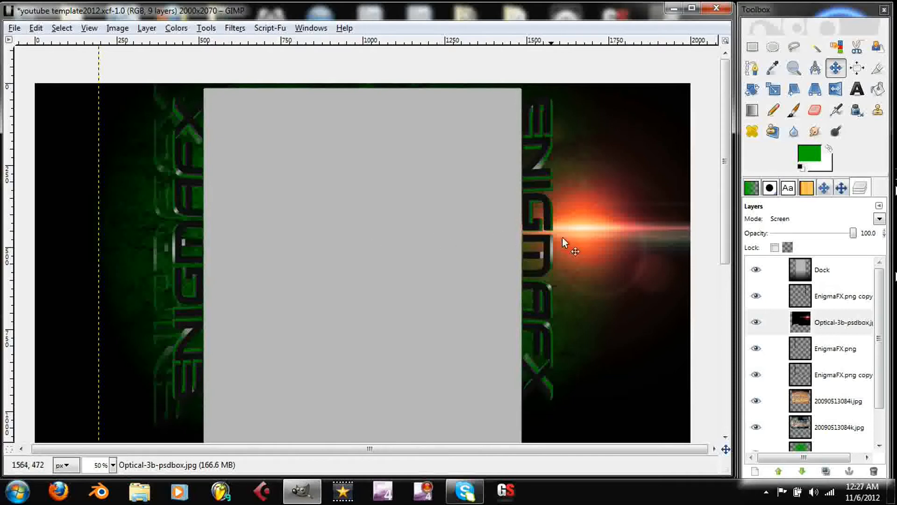
mouse_move(638, 231)
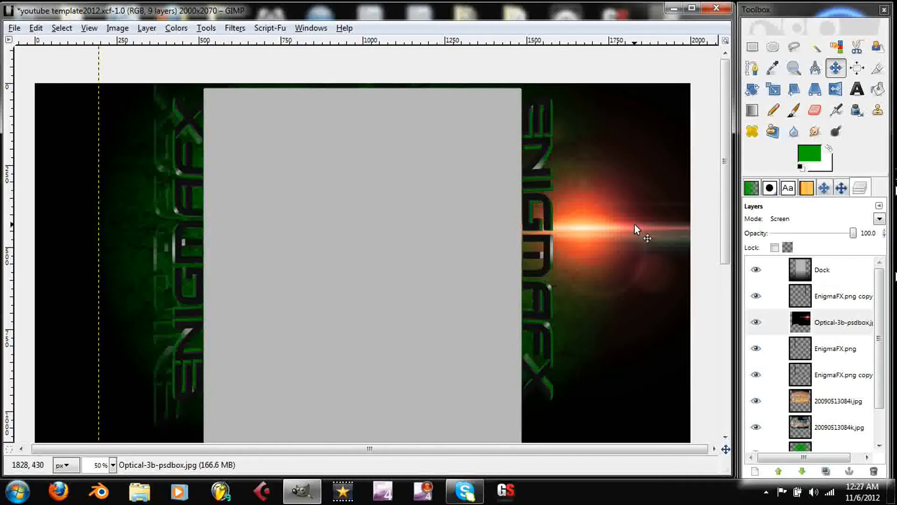
mouse_move(612, 207)
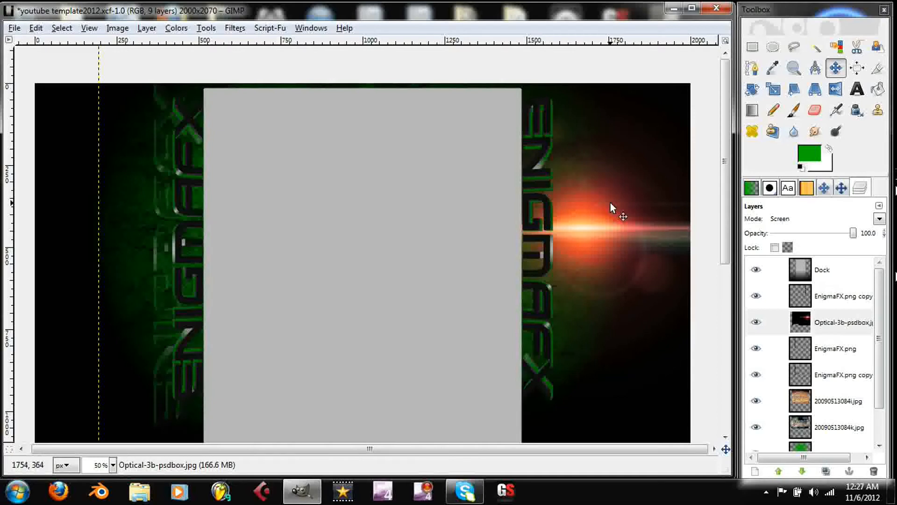
mouse_move(640, 270)
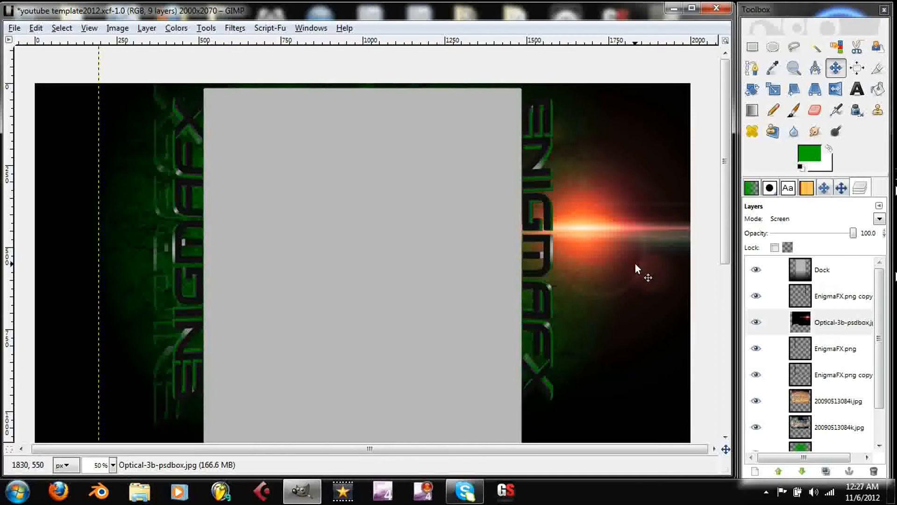
mouse_move(157, 303)
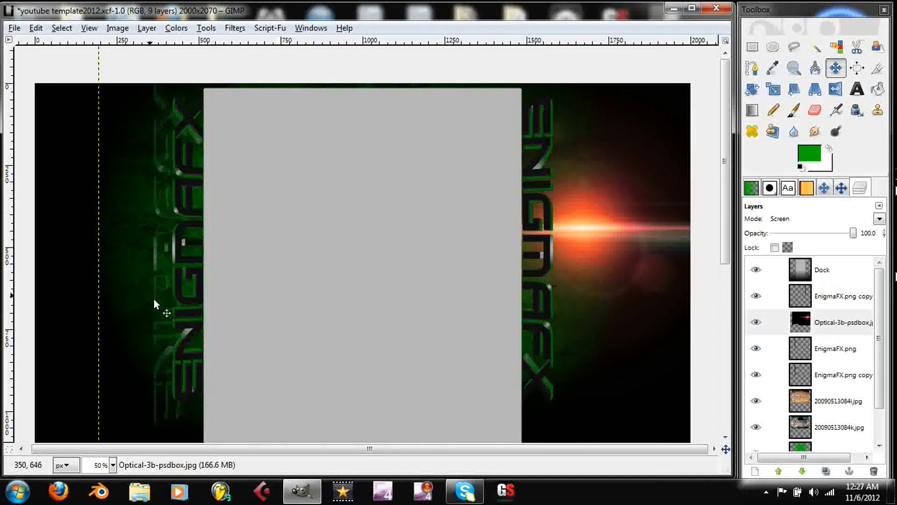
mouse_move(675, 243)
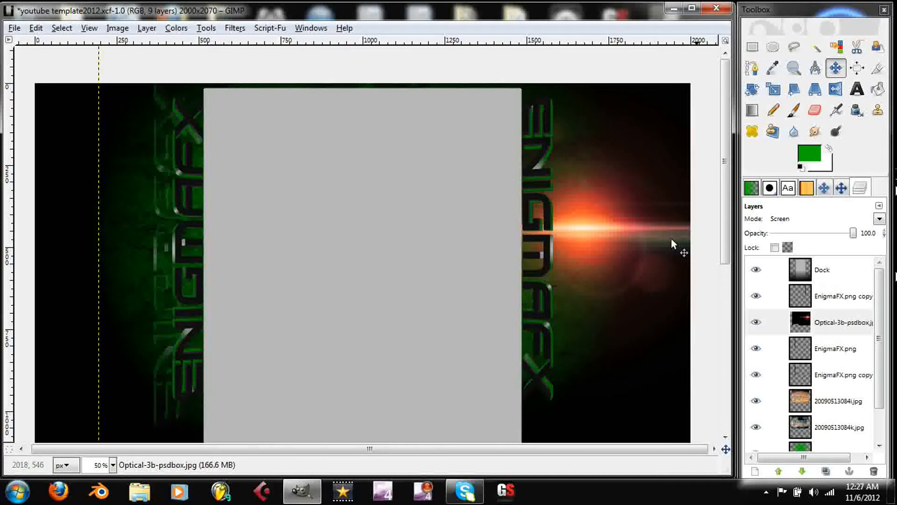
mouse_move(77, 146)
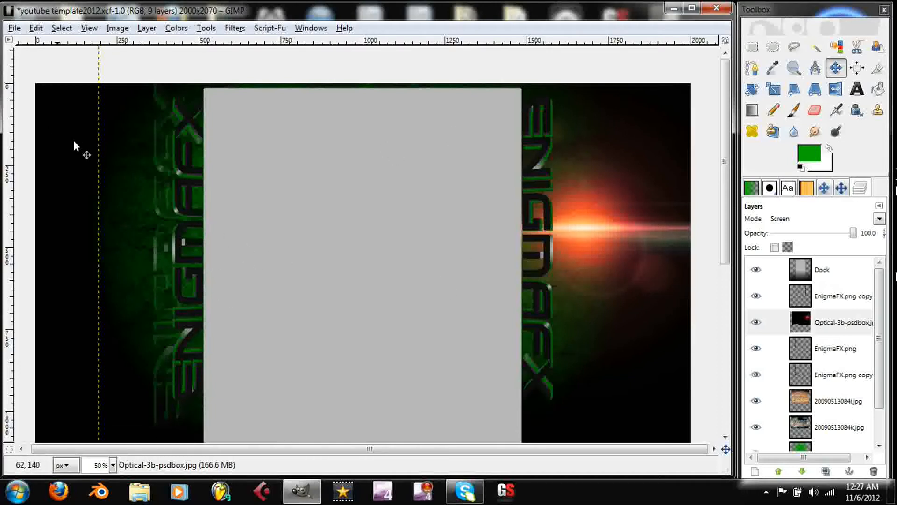
mouse_move(223, 254)
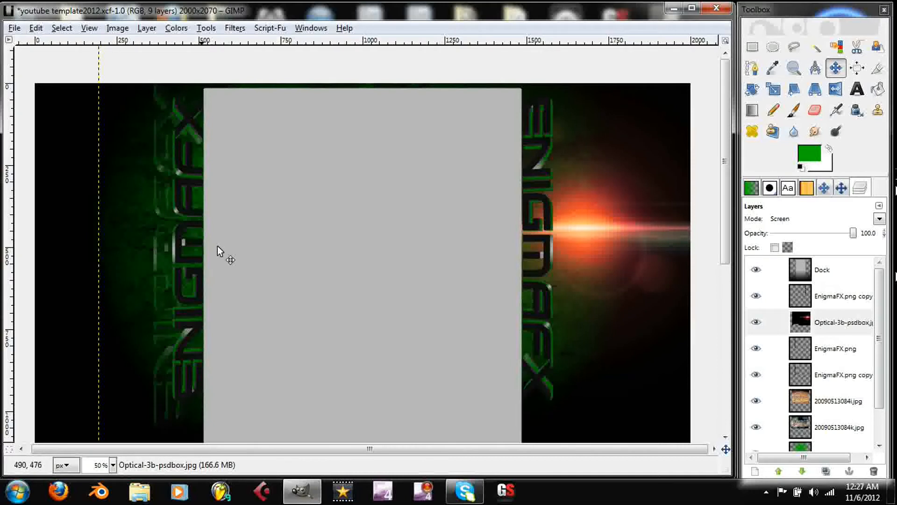
mouse_move(209, 219)
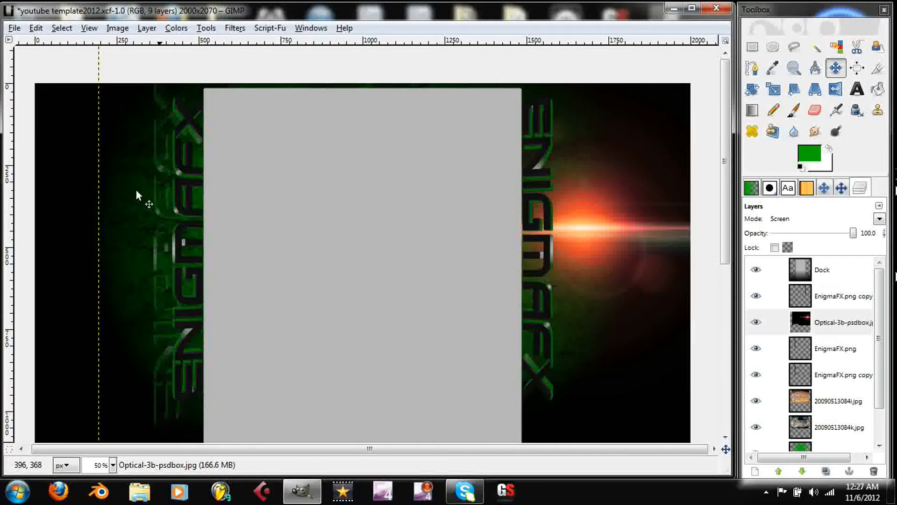
mouse_move(204, 249)
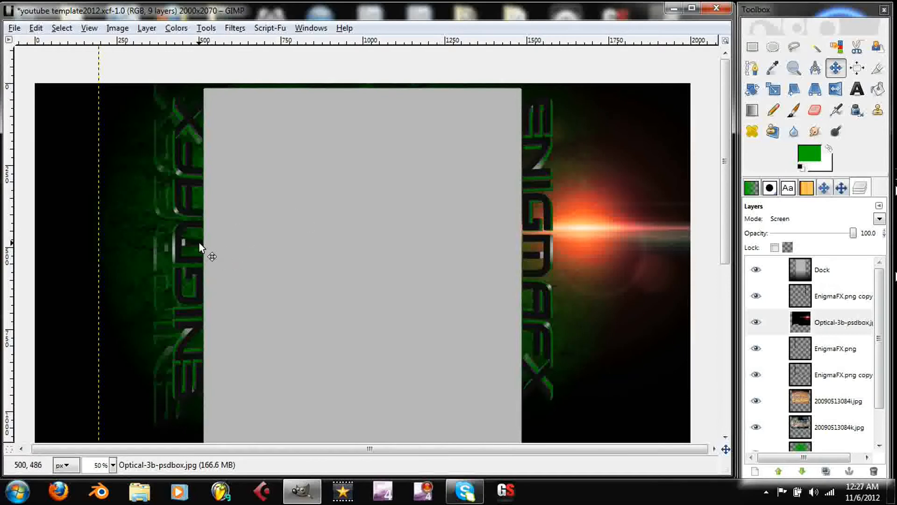
mouse_move(186, 243)
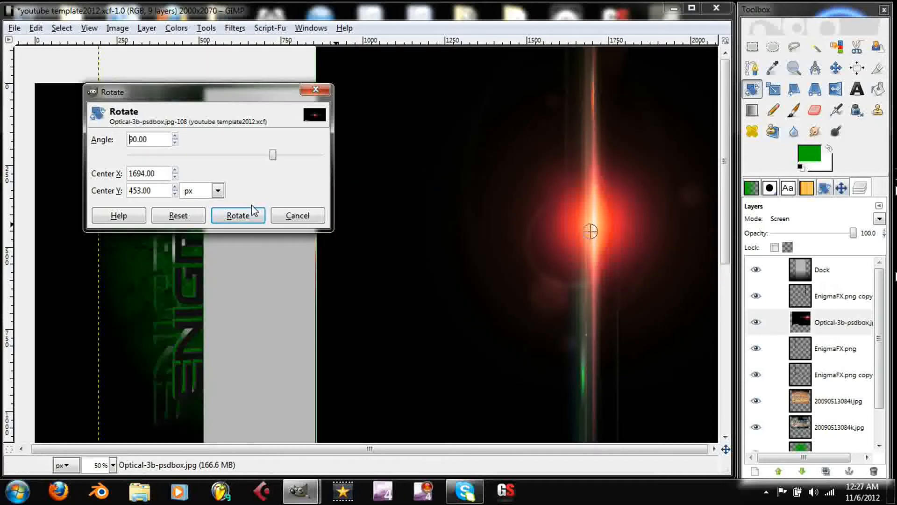
Rotate the optical flare layer by 90 degrees.
click(237, 215)
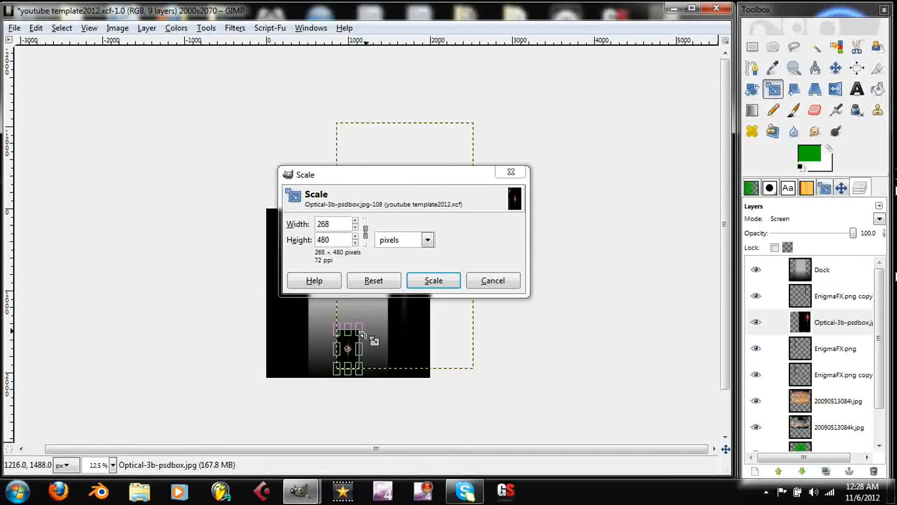
Scale the rotated flare layer to 268 × 480 pixels.
click(433, 280)
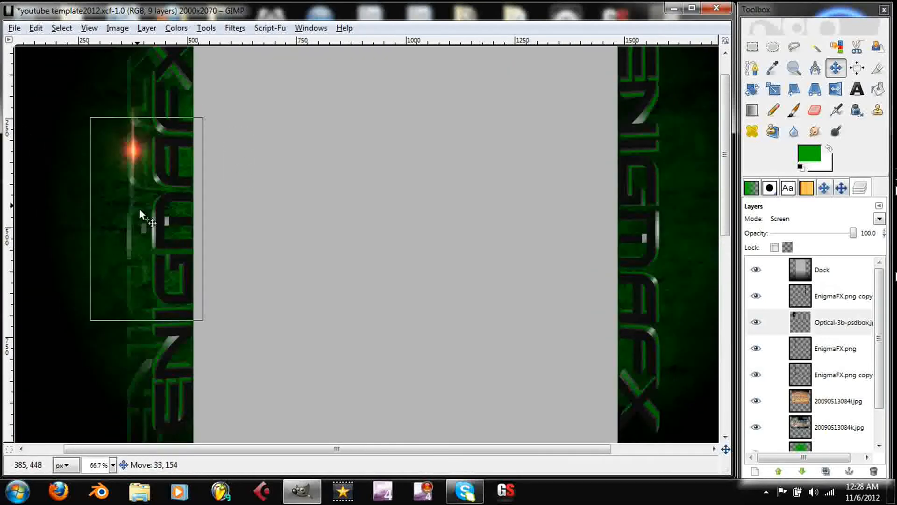
Drag the small flare onto the left EnigmaFX lettering and nudge it slightly lower.
drag(146, 226, 161, 249)
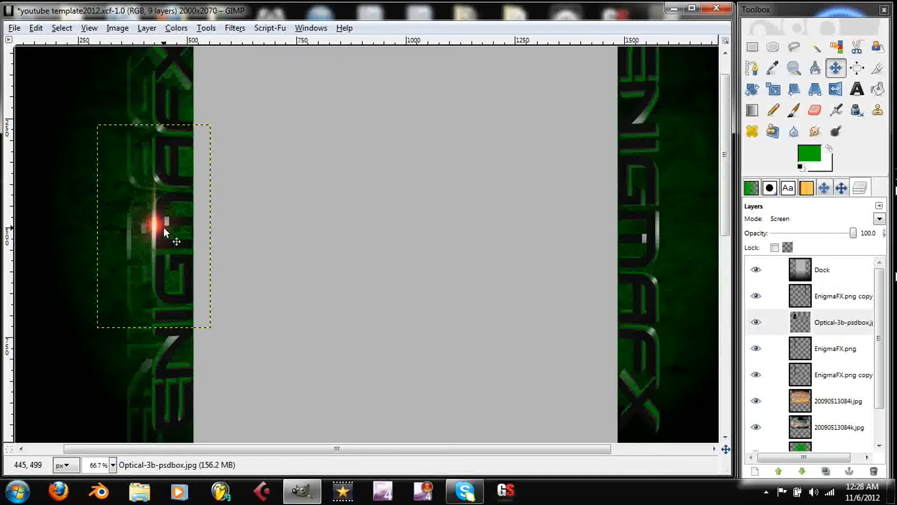
drag(172, 234, 170, 237)
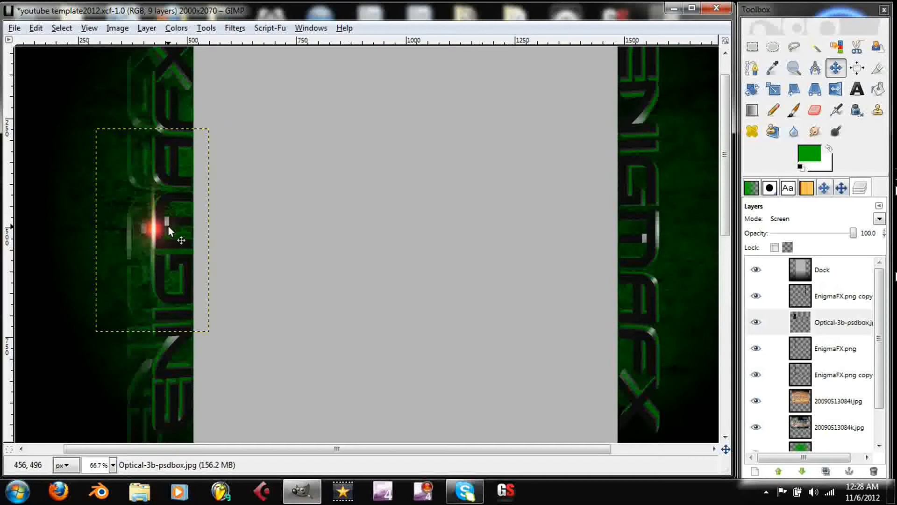
mouse_move(541, 240)
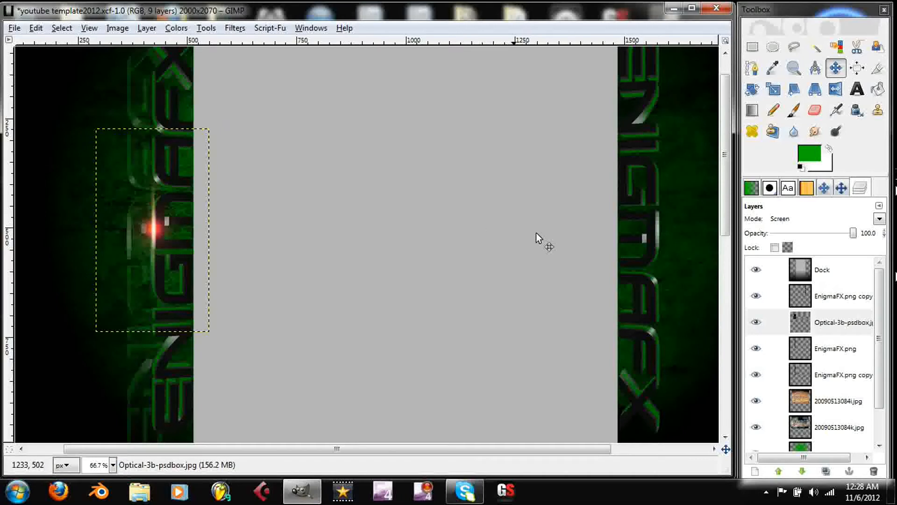
mouse_move(436, 95)
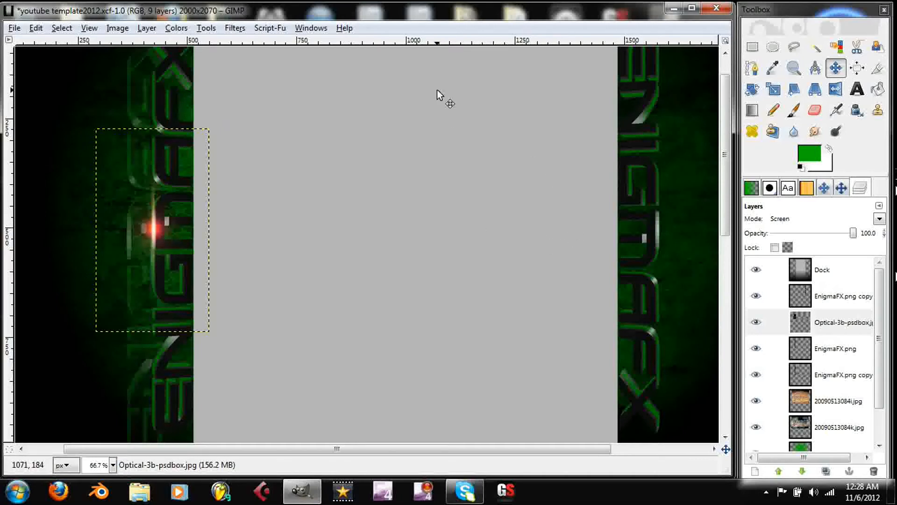
mouse_move(204, 184)
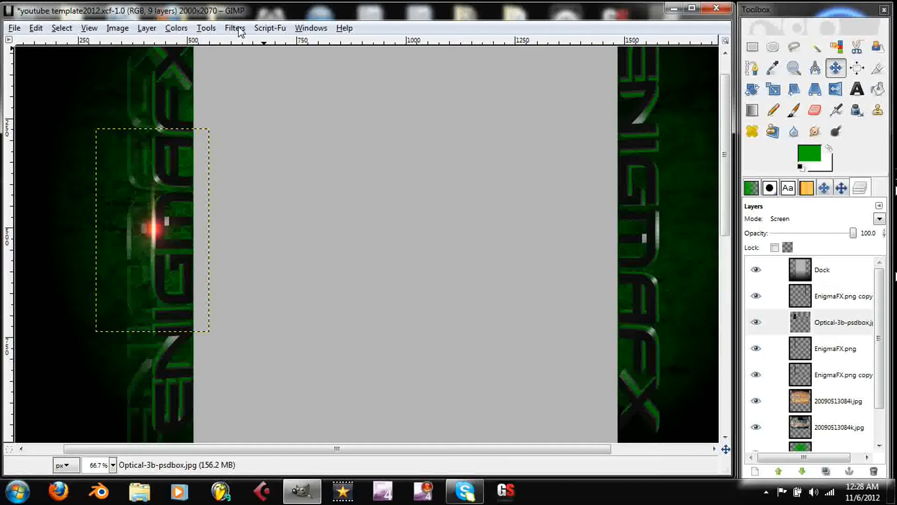
Apply Hue-Saturation to the flare with Hue 105 and Saturation 15.
click(176, 28)
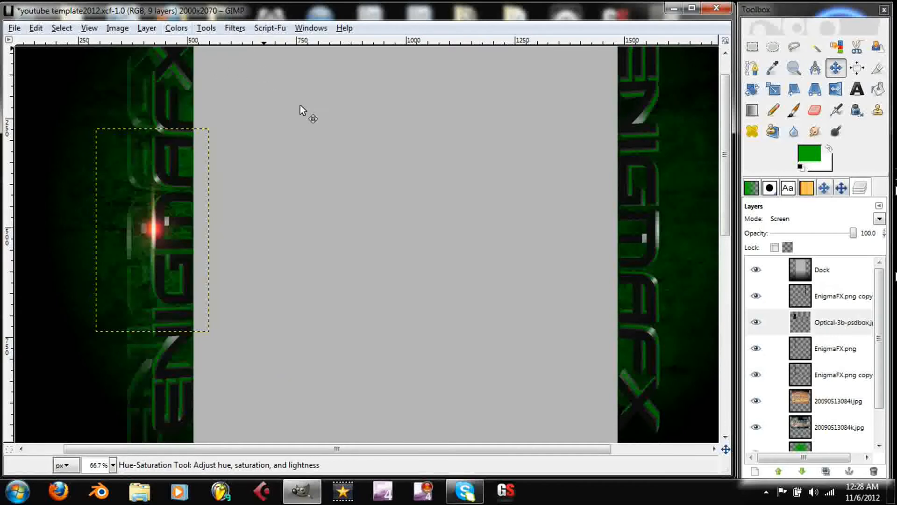
click(176, 27)
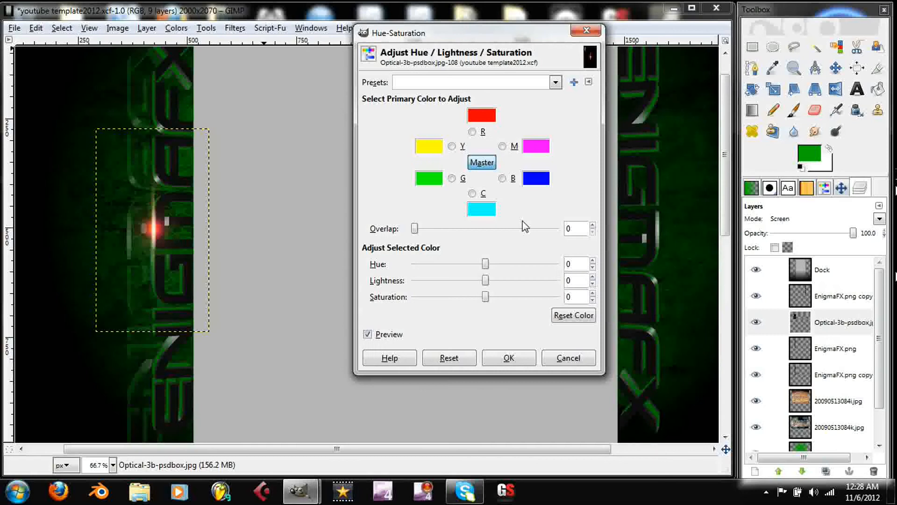
drag(486, 263, 491, 264)
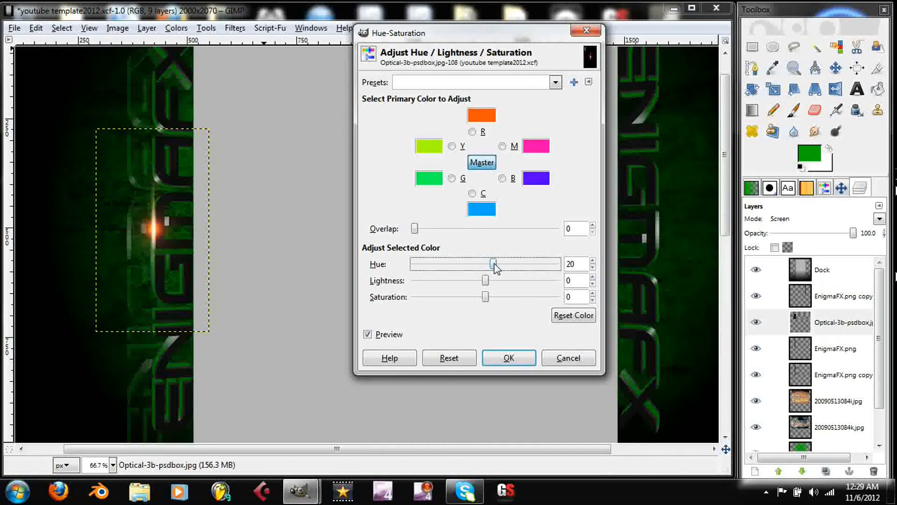
drag(491, 263, 513, 263)
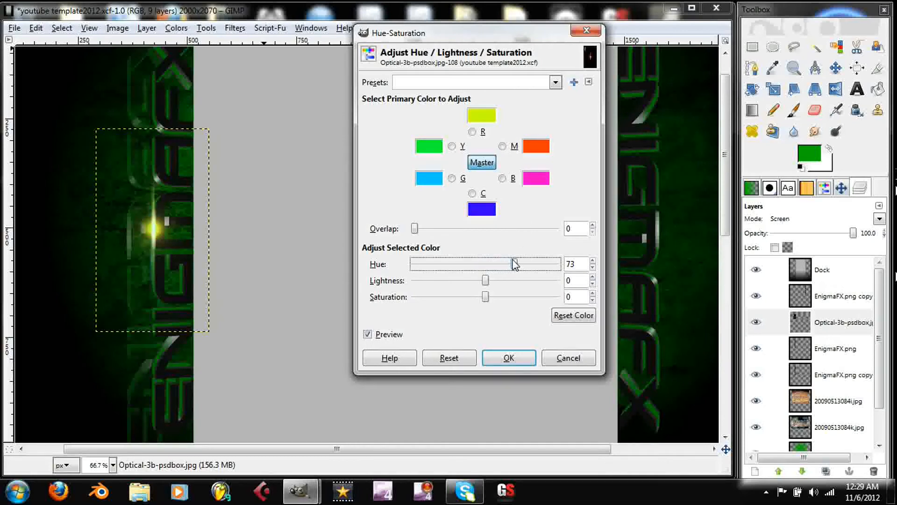
drag(511, 264, 515, 264)
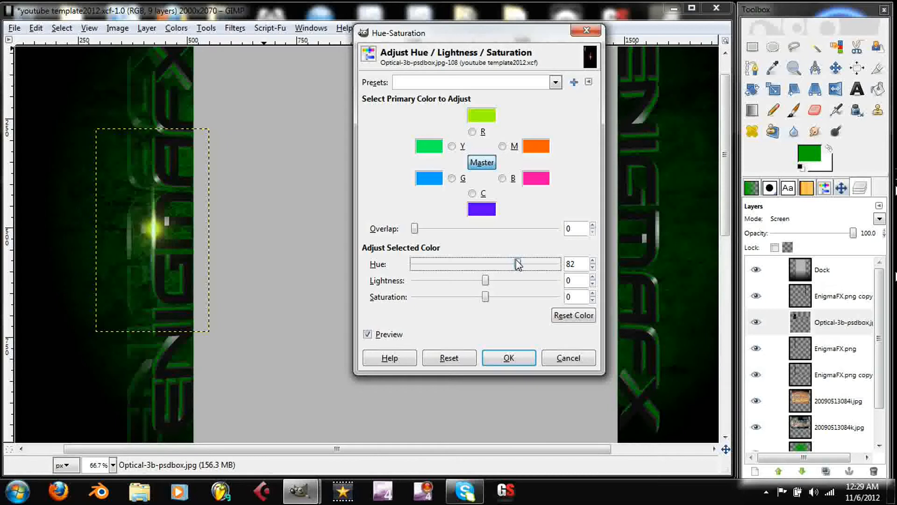
drag(513, 263, 525, 264)
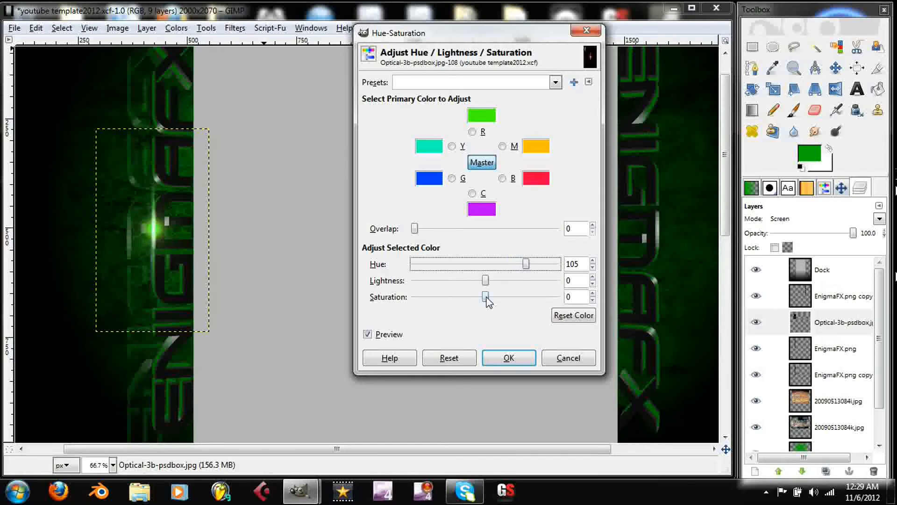
drag(487, 297, 497, 296)
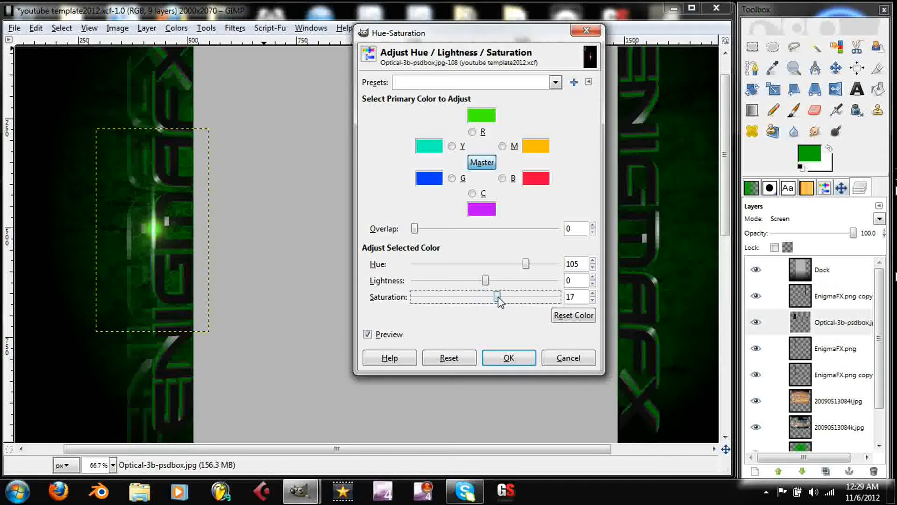
drag(496, 296, 556, 296)
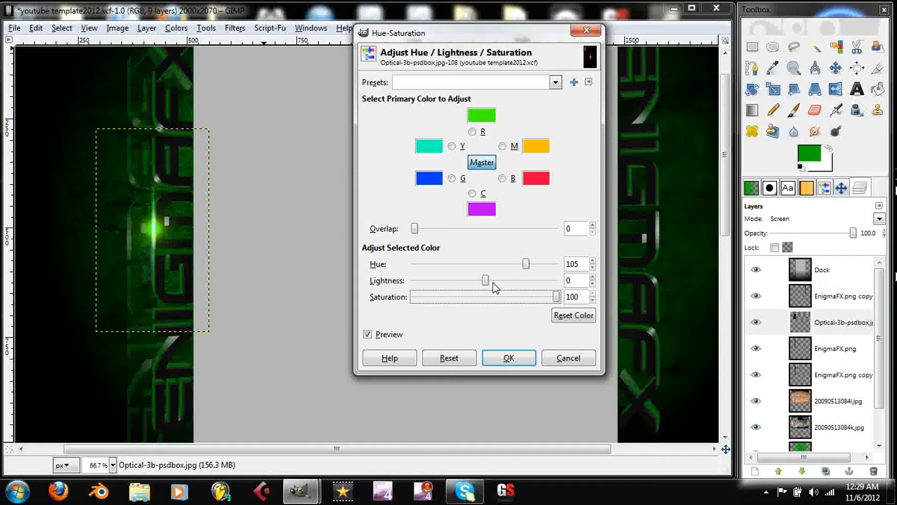
drag(555, 296, 541, 296)
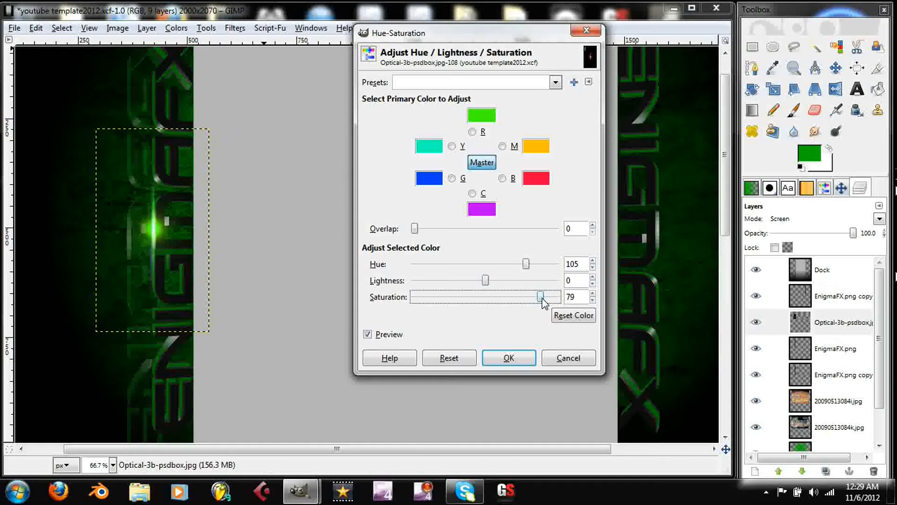
drag(542, 296, 555, 296)
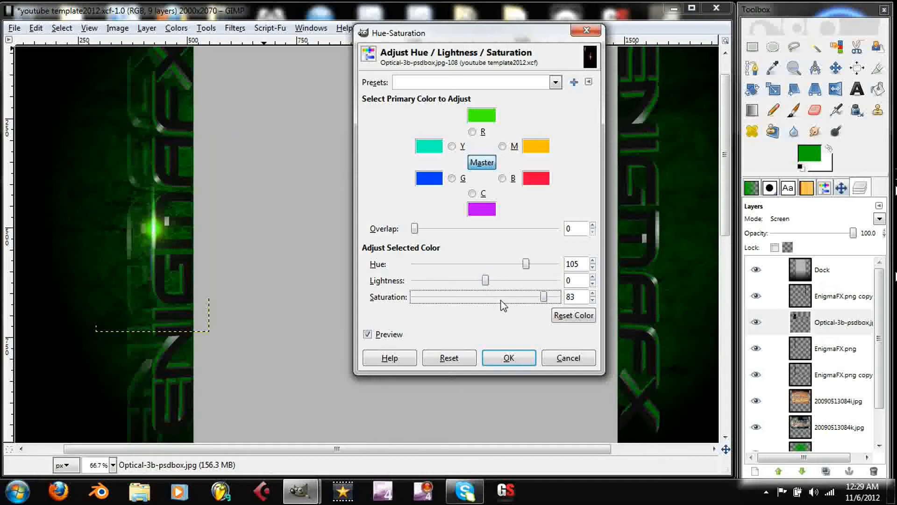
drag(544, 296, 494, 296)
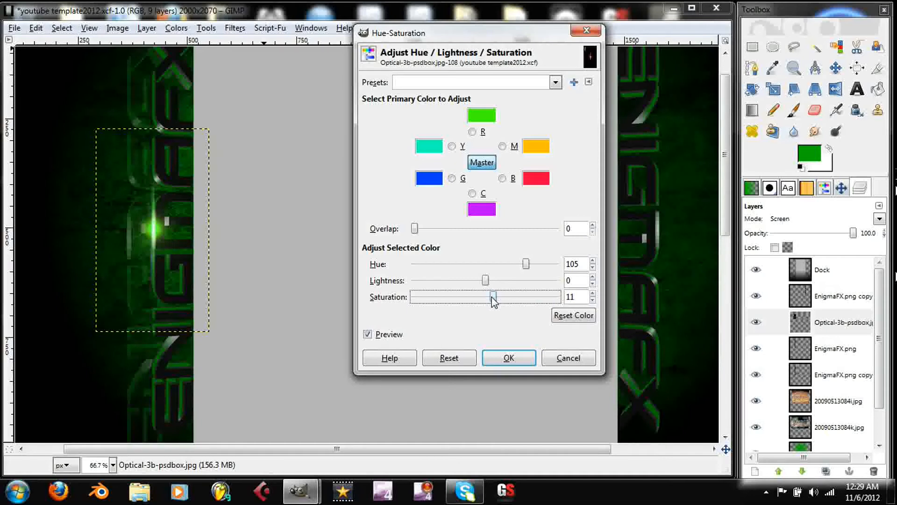
drag(493, 296, 495, 296)
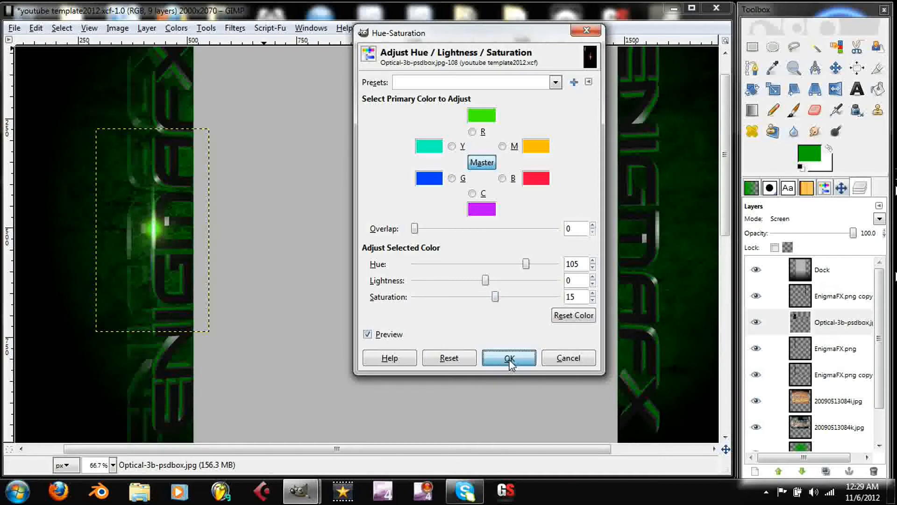
click(508, 358)
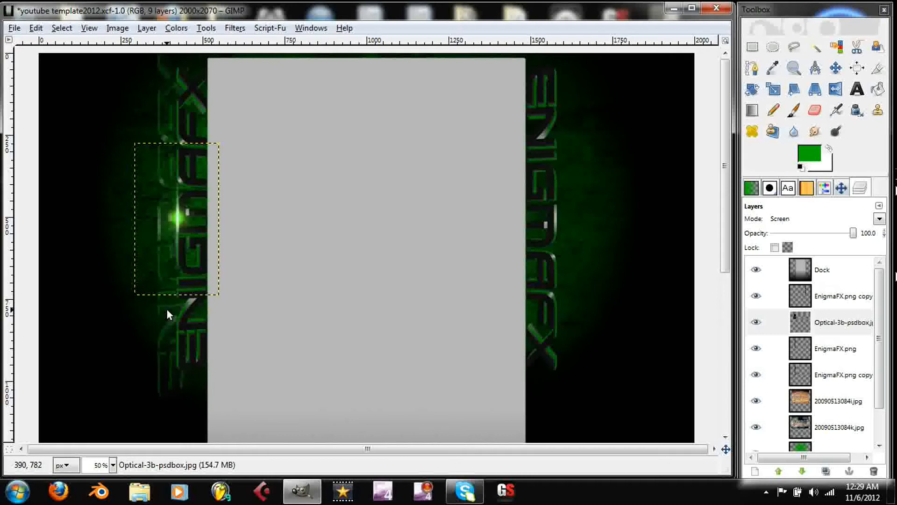
mouse_move(197, 206)
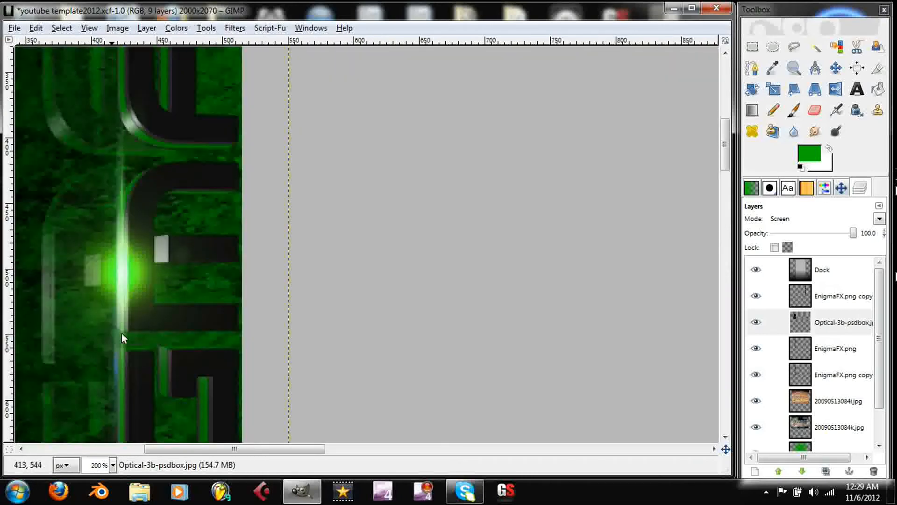
mouse_move(125, 150)
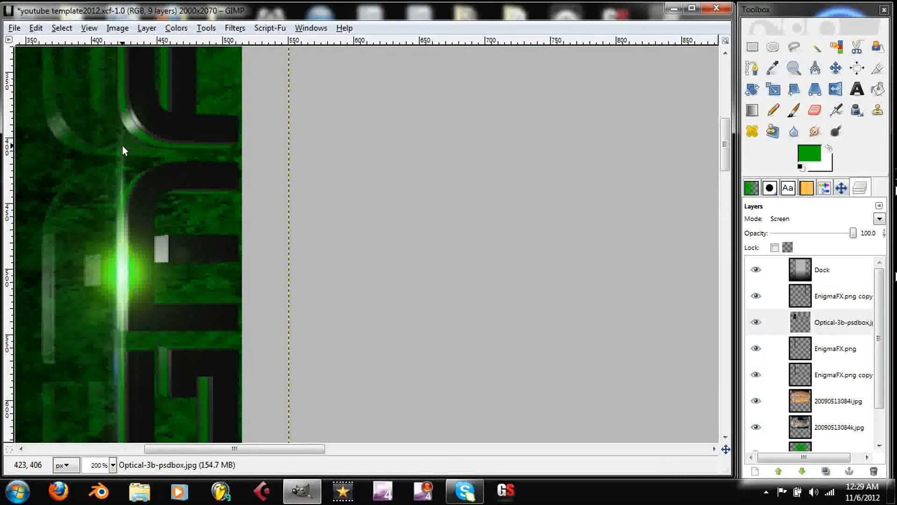
mouse_move(127, 143)
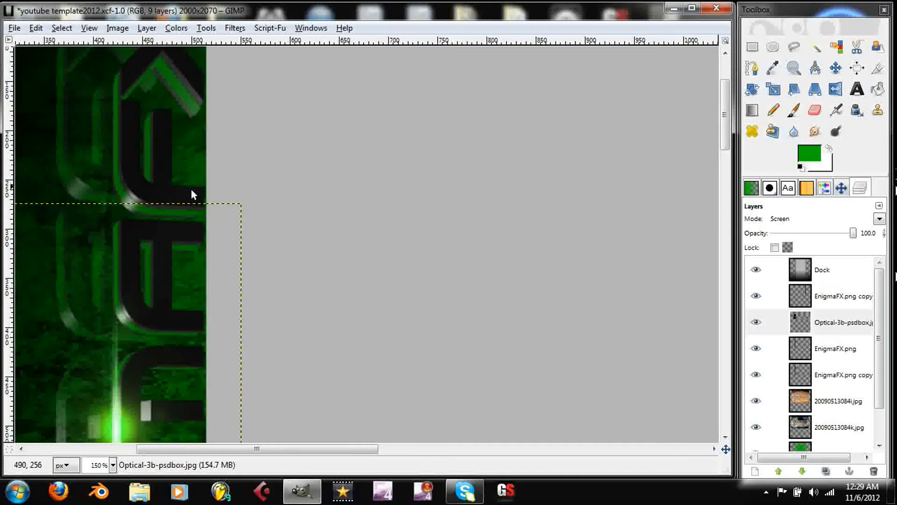
mouse_move(109, 166)
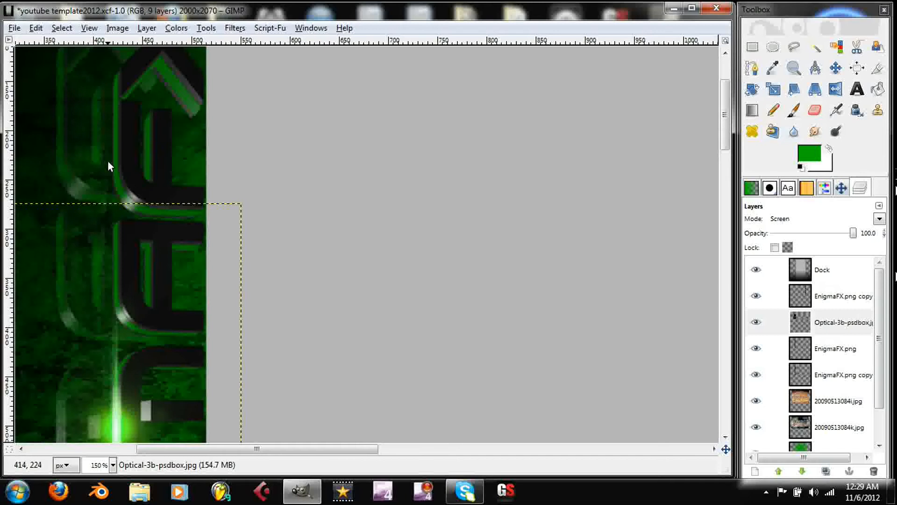
mouse_move(350, 128)
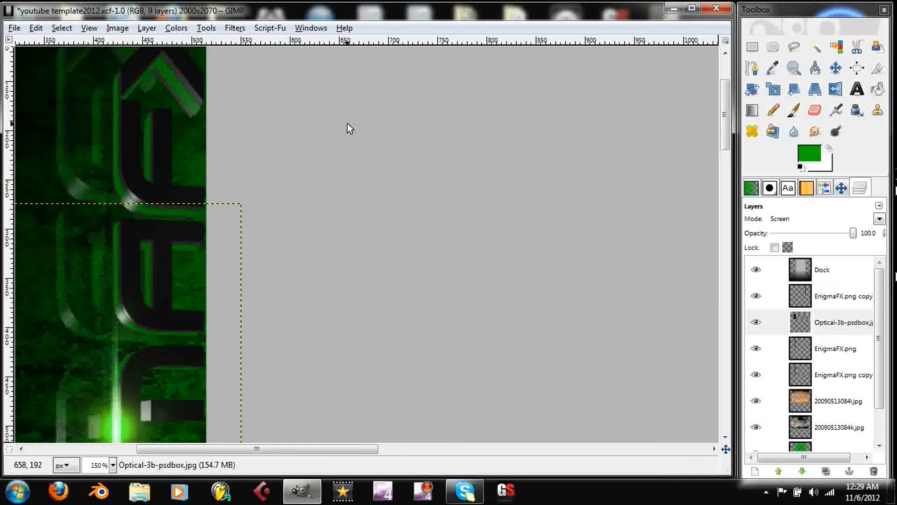
mouse_move(418, 137)
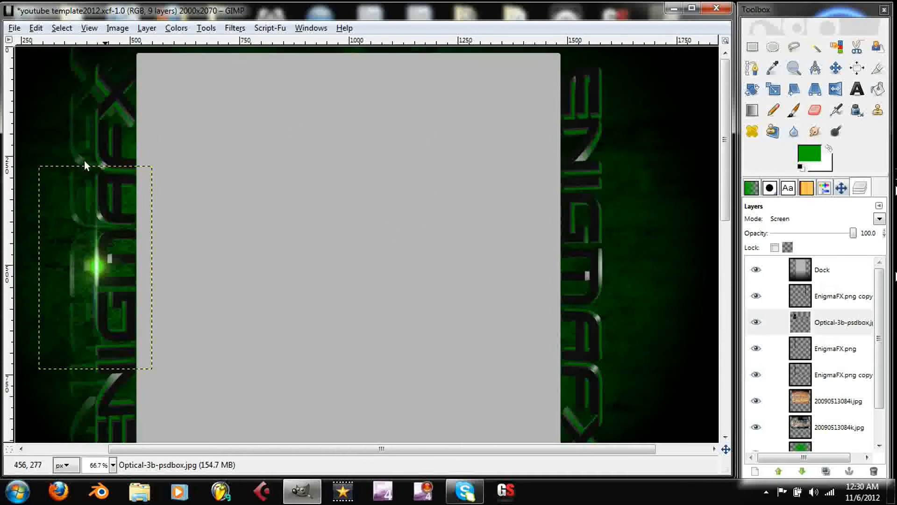
mouse_move(120, 107)
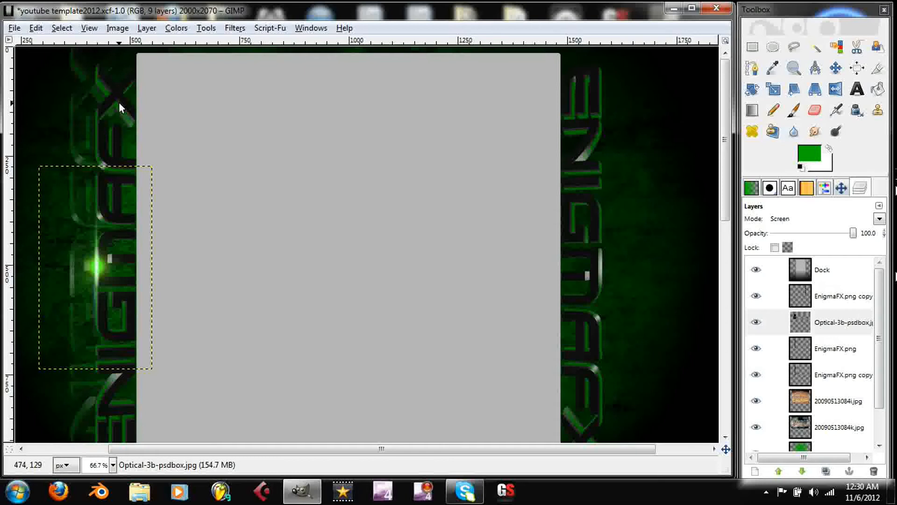
mouse_move(130, 105)
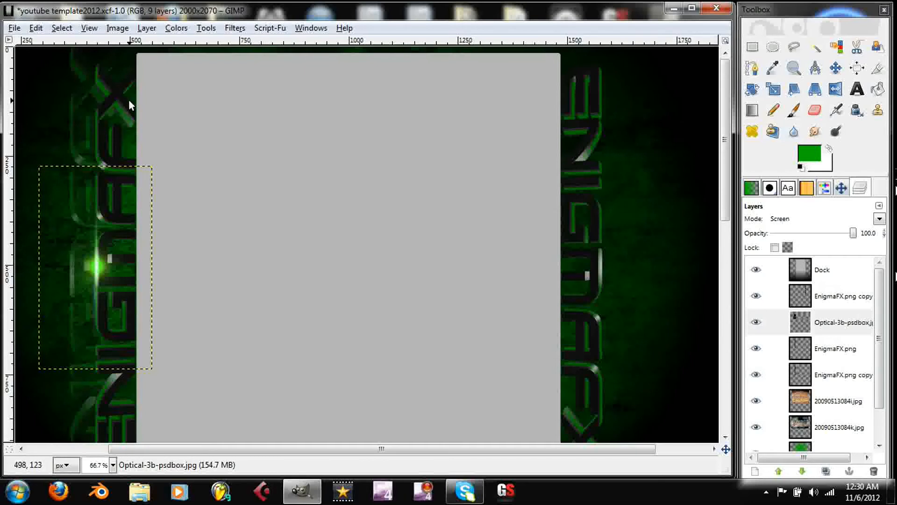
mouse_move(108, 153)
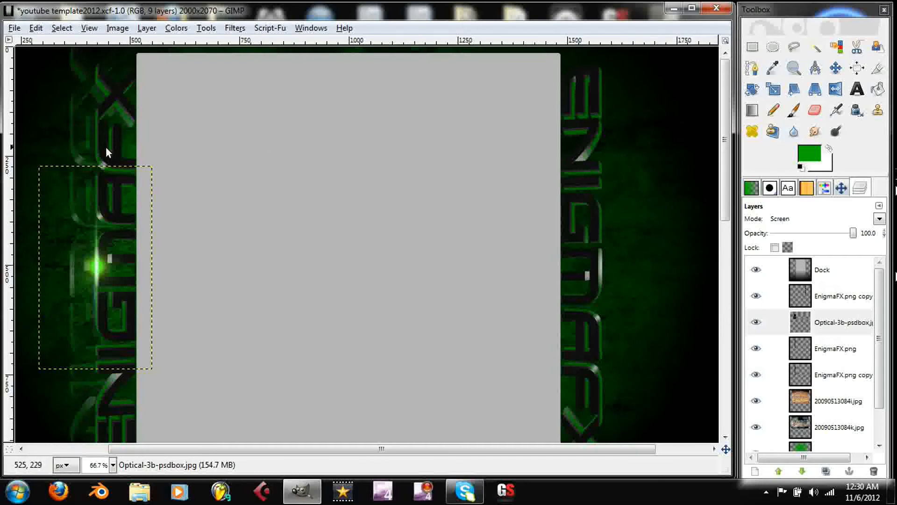
mouse_move(97, 255)
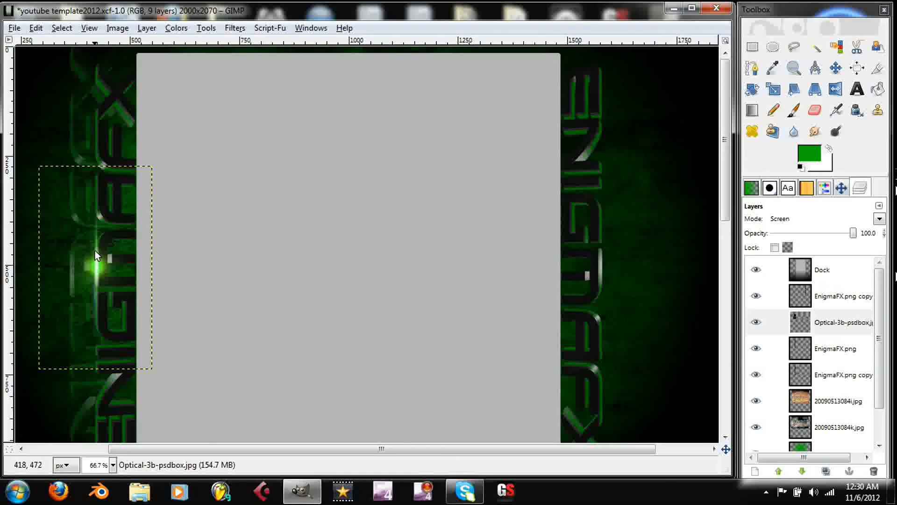
mouse_move(98, 243)
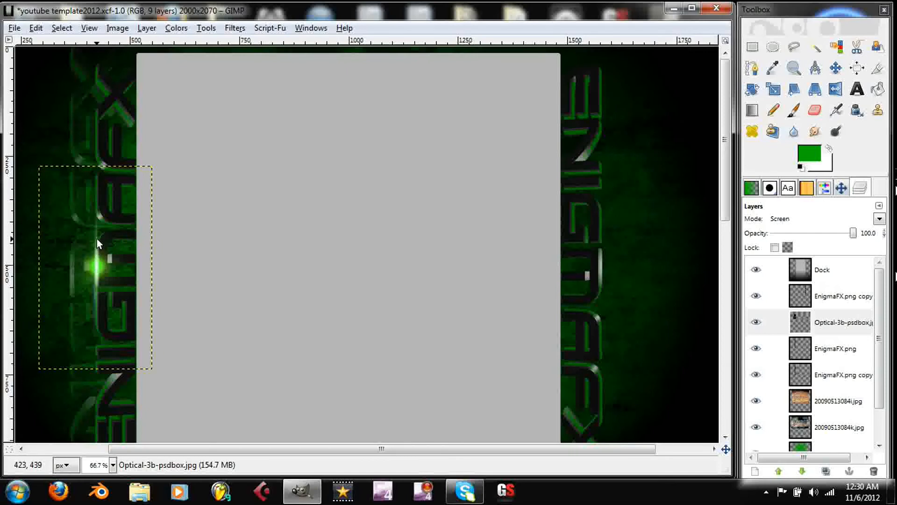
mouse_move(97, 243)
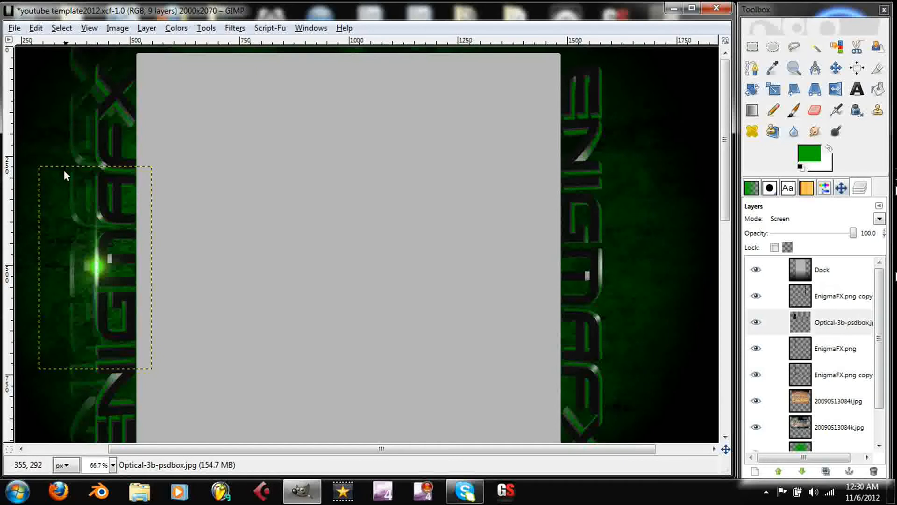
mouse_move(107, 263)
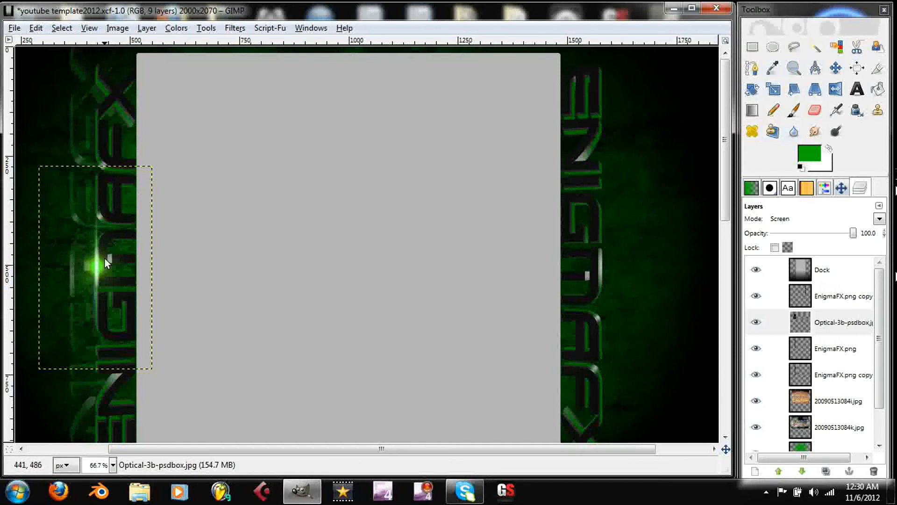
mouse_move(46, 272)
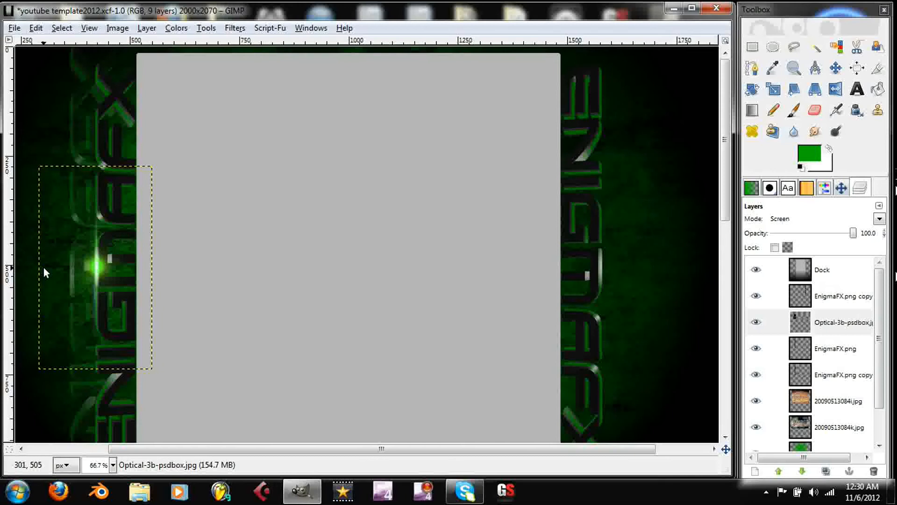
Cancel a reopened Hue-Saturation dialog, then scale the flare layer to 101 × 265 pixels.
click(176, 27)
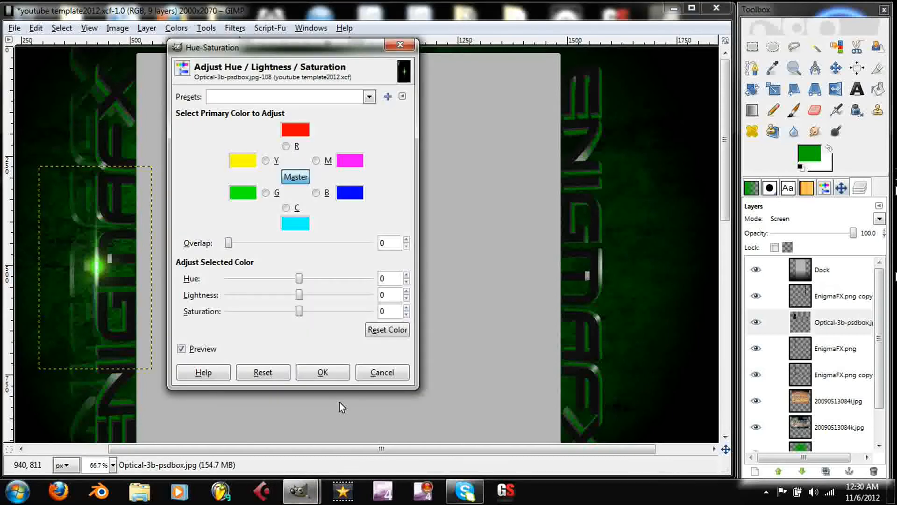
click(380, 372)
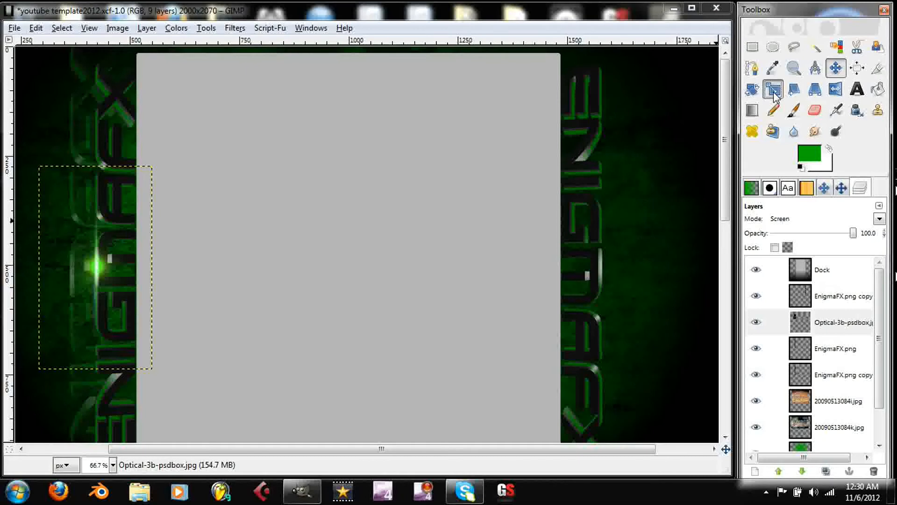
click(772, 90)
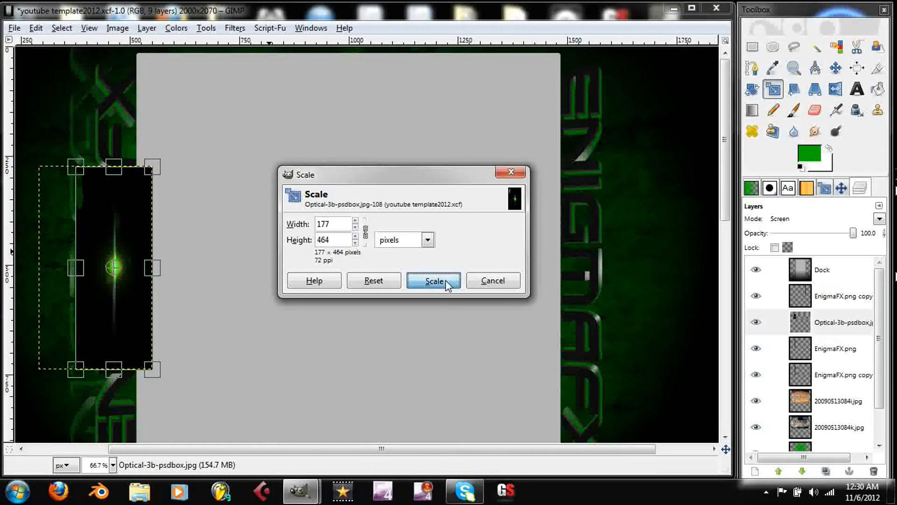
click(434, 281)
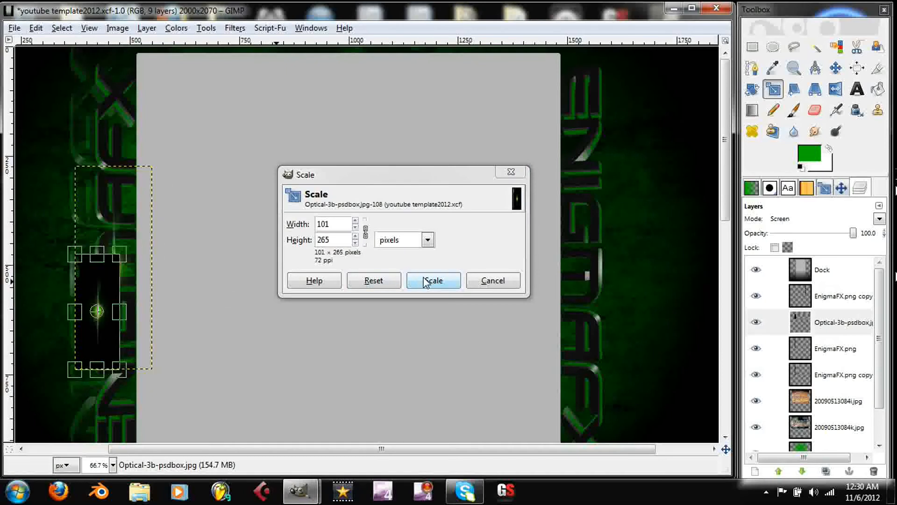
click(434, 281)
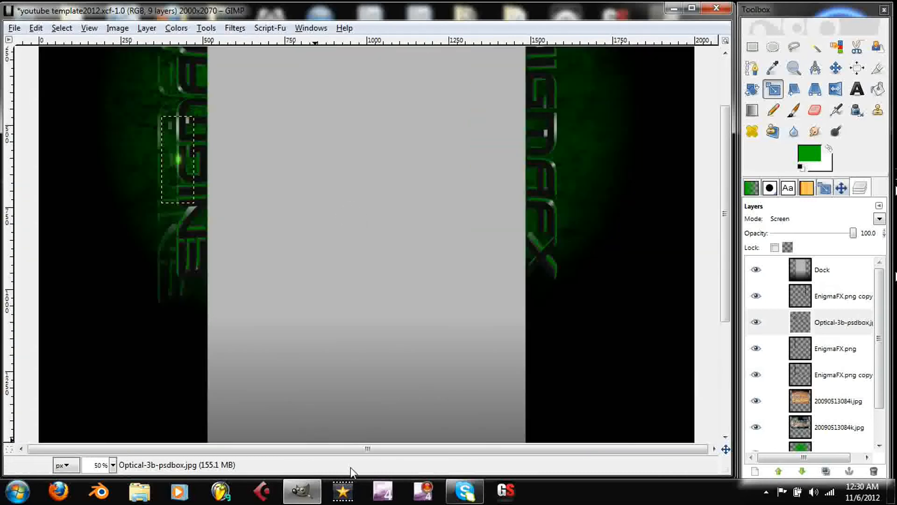
mouse_move(421, 491)
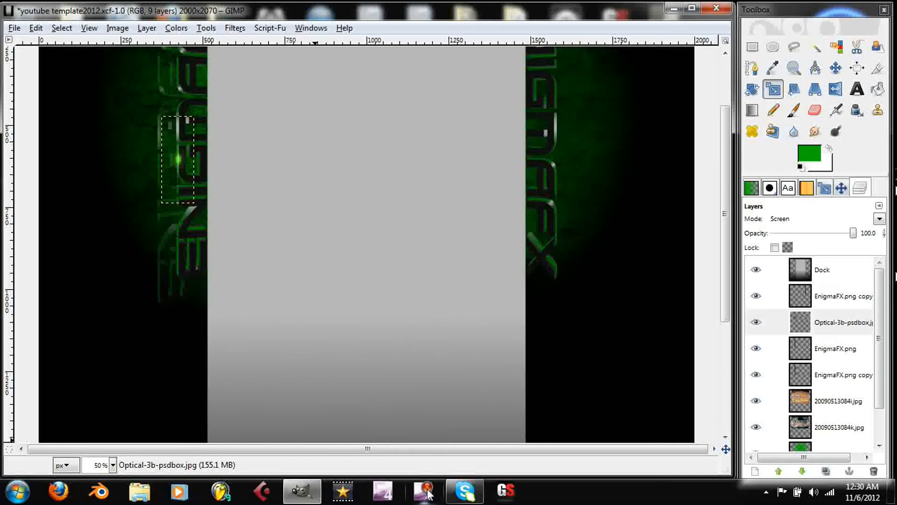
mouse_move(423, 491)
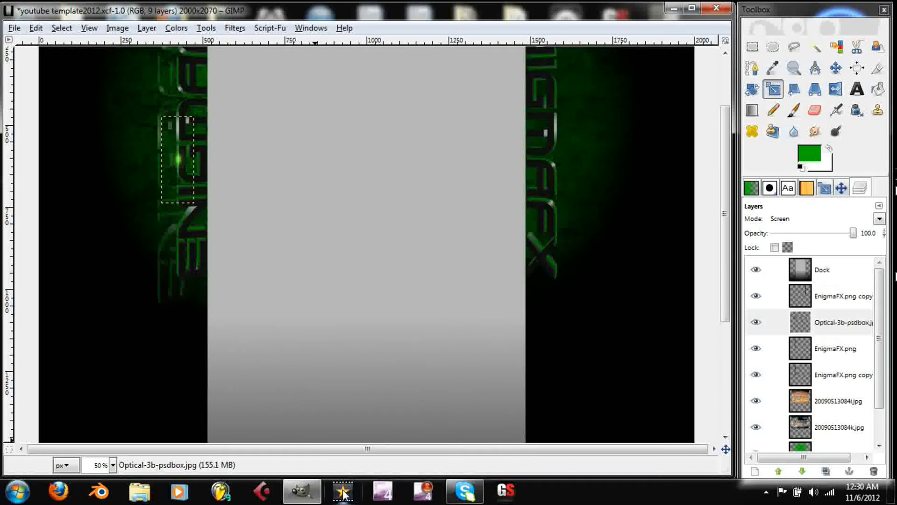
mouse_move(342, 490)
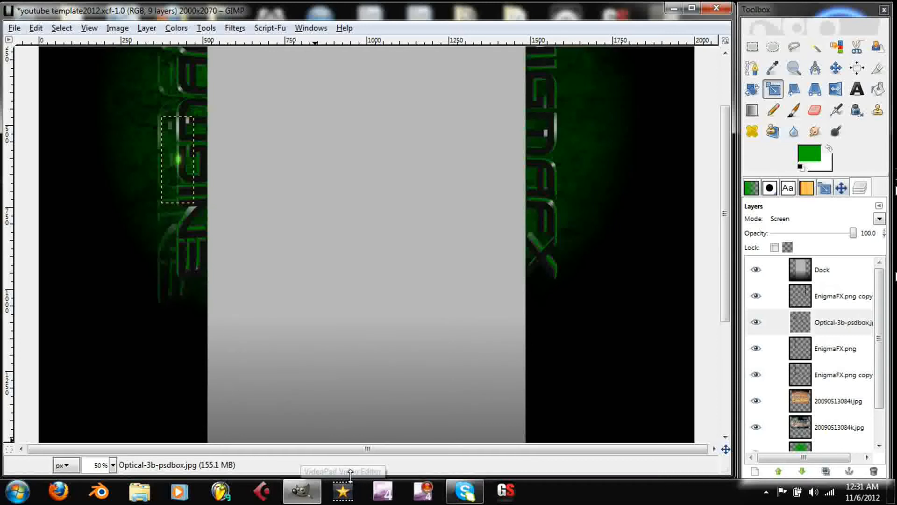